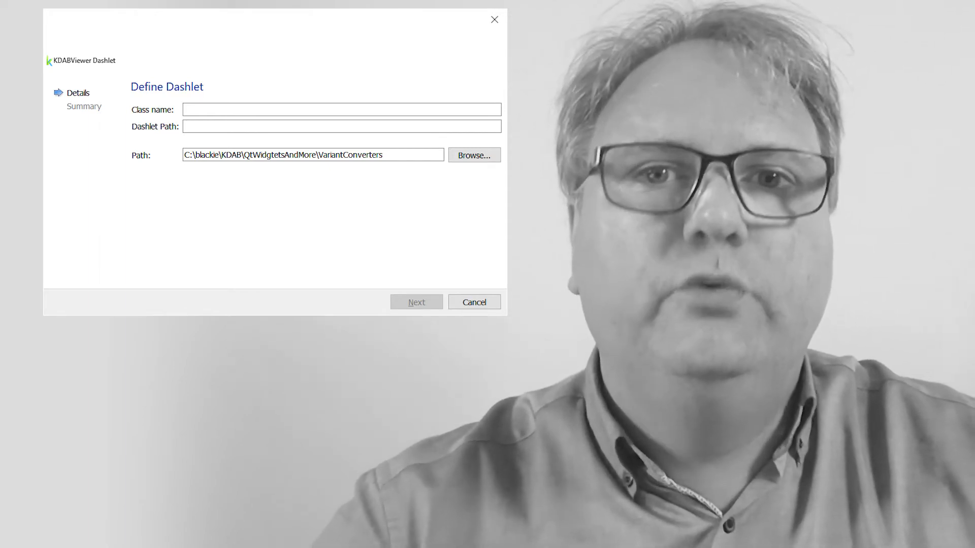
# Show wizard.json in Kate and scroll through its options array to the pages section
pyautogui.click(473, 302)
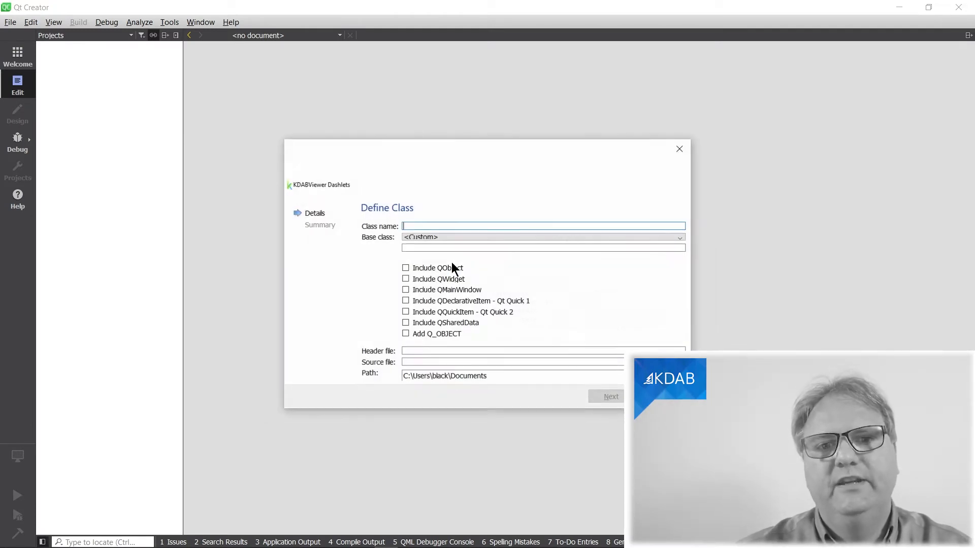
pyautogui.moveTo(349, 352)
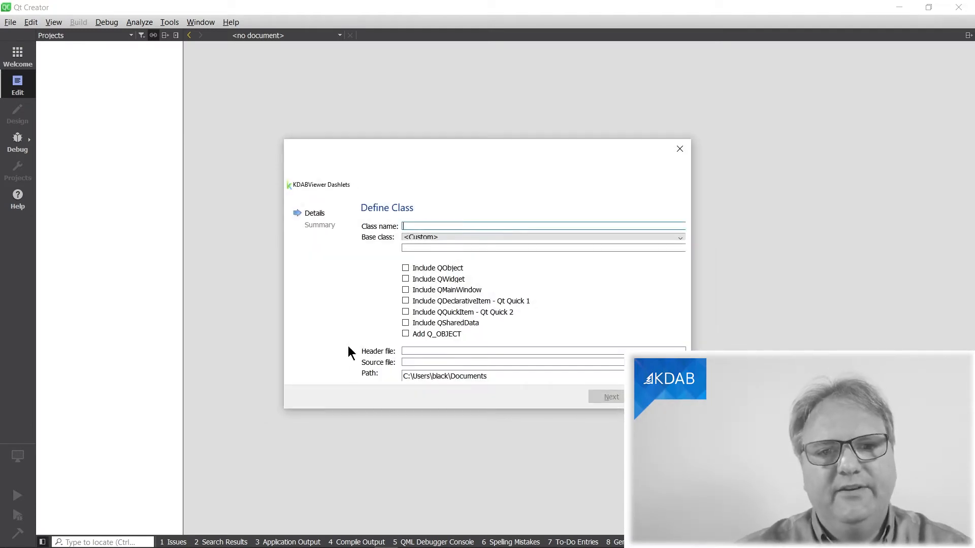
pyautogui.moveTo(431, 280)
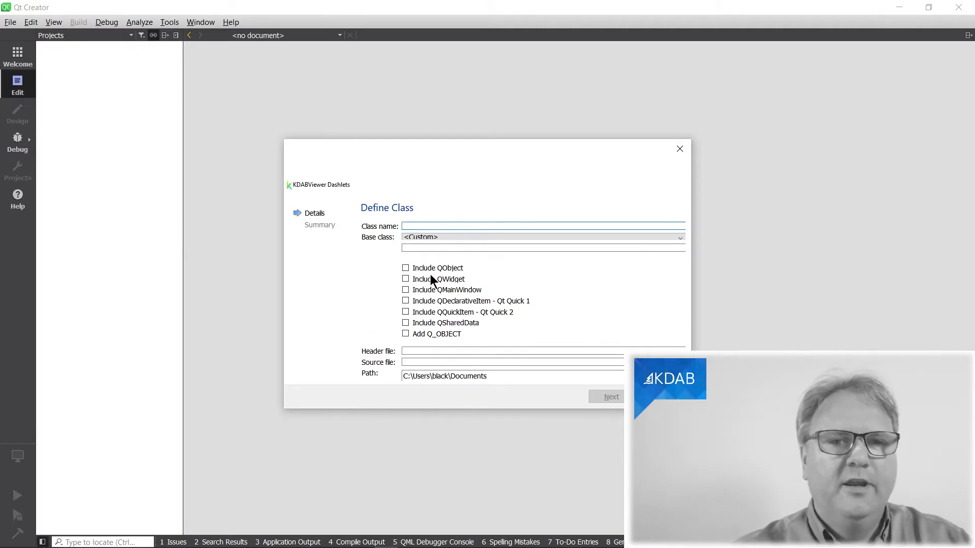
pyautogui.moveTo(398, 227)
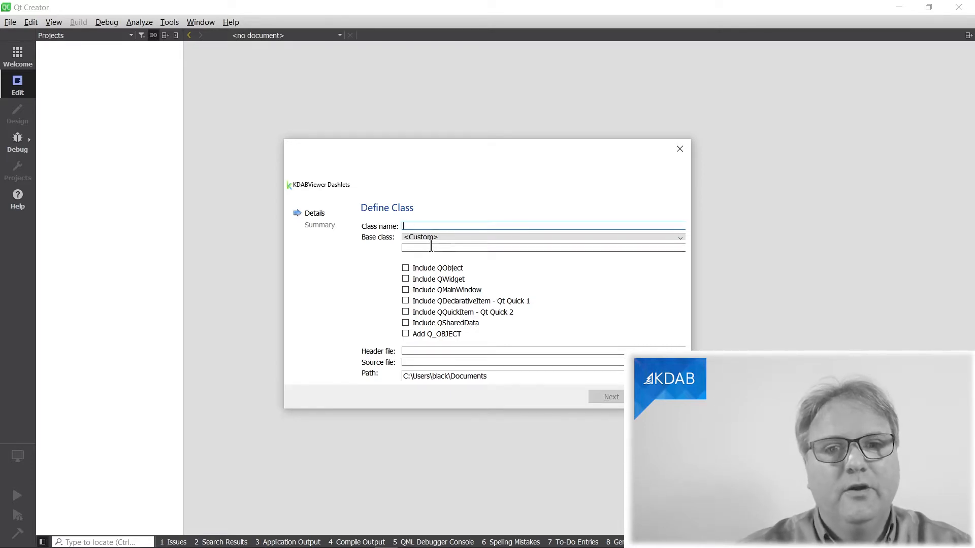
pyautogui.moveTo(477, 303)
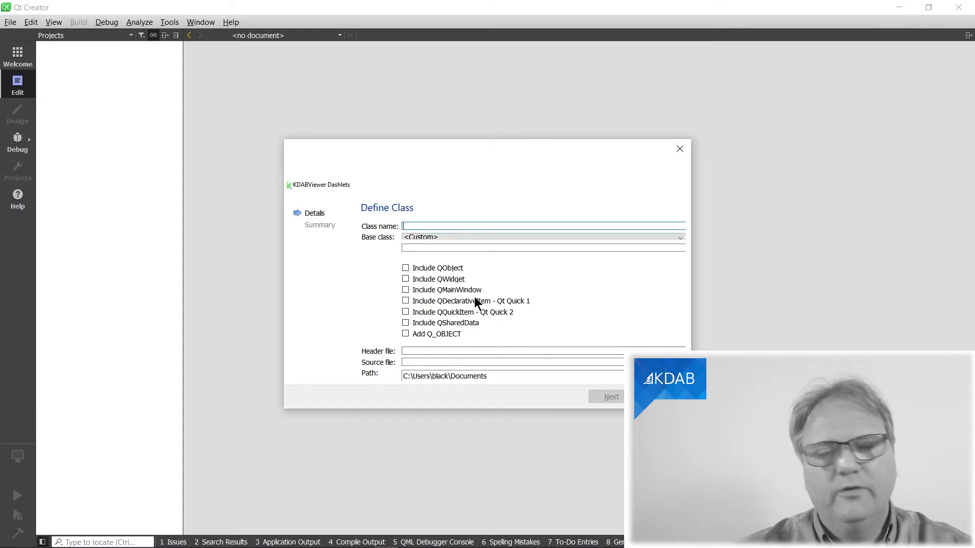
pyautogui.moveTo(388, 357)
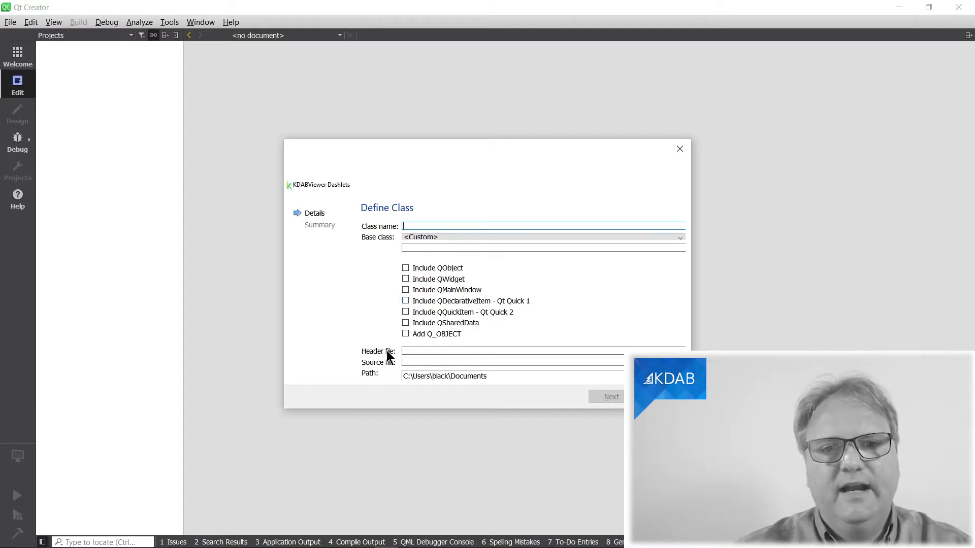
pyautogui.moveTo(404, 373)
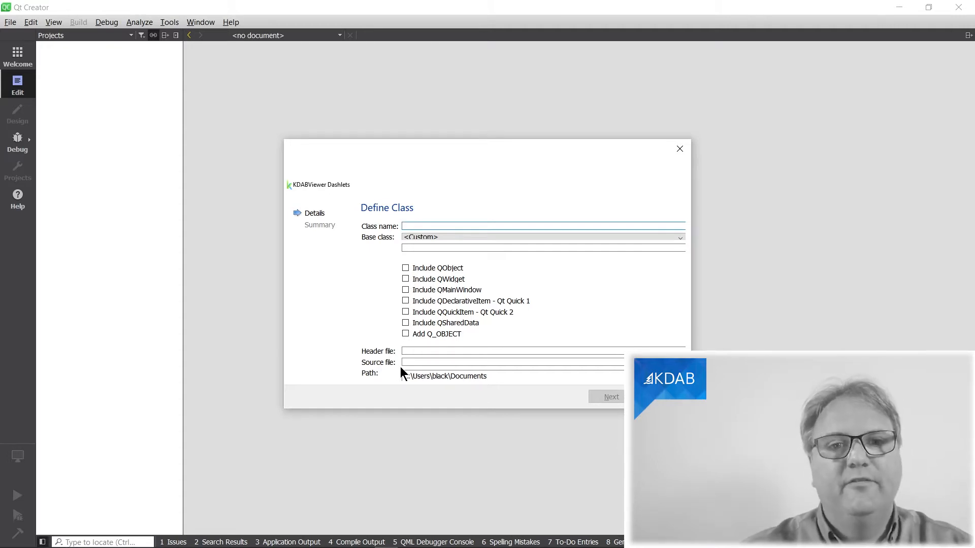
pyautogui.moveTo(469, 395)
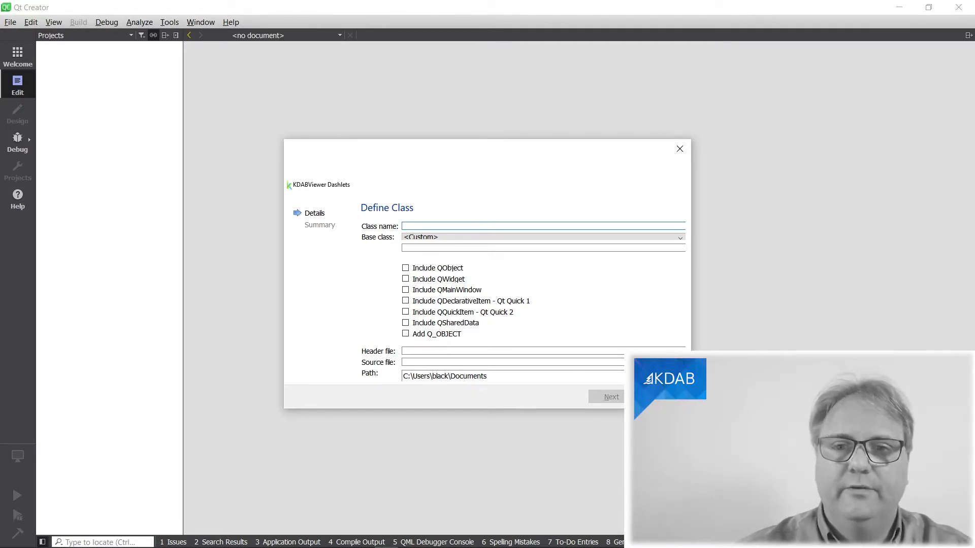
pyautogui.click(679, 149)
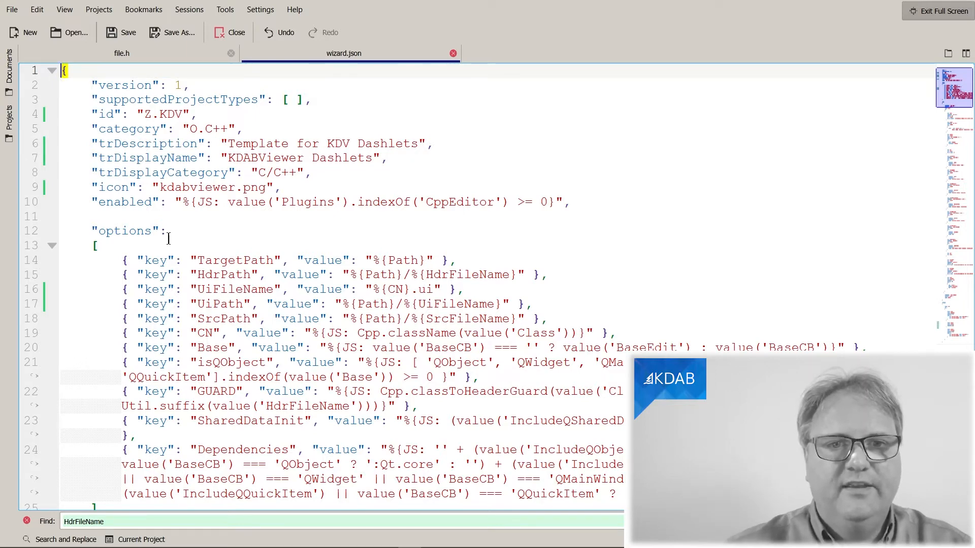
pyautogui.scroll(-3)
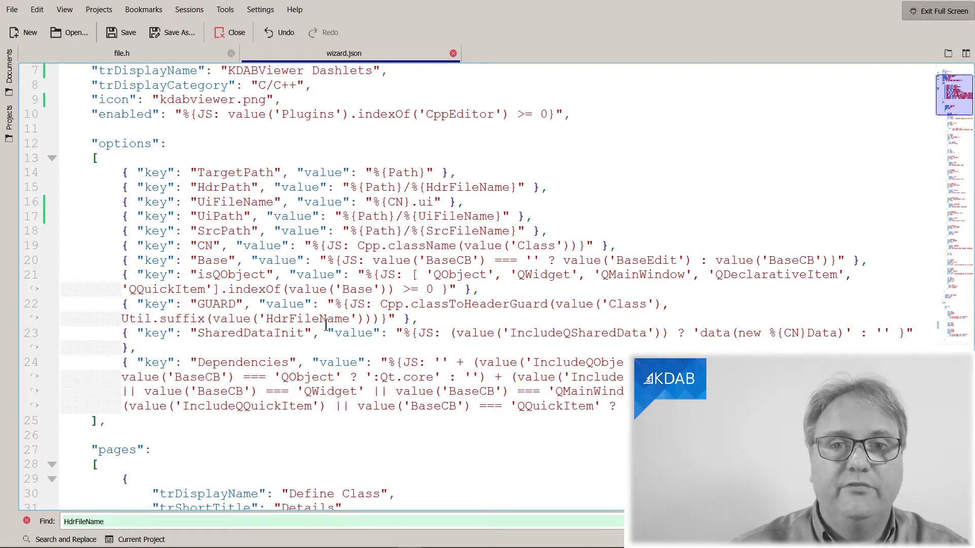
pyautogui.scroll(-3)
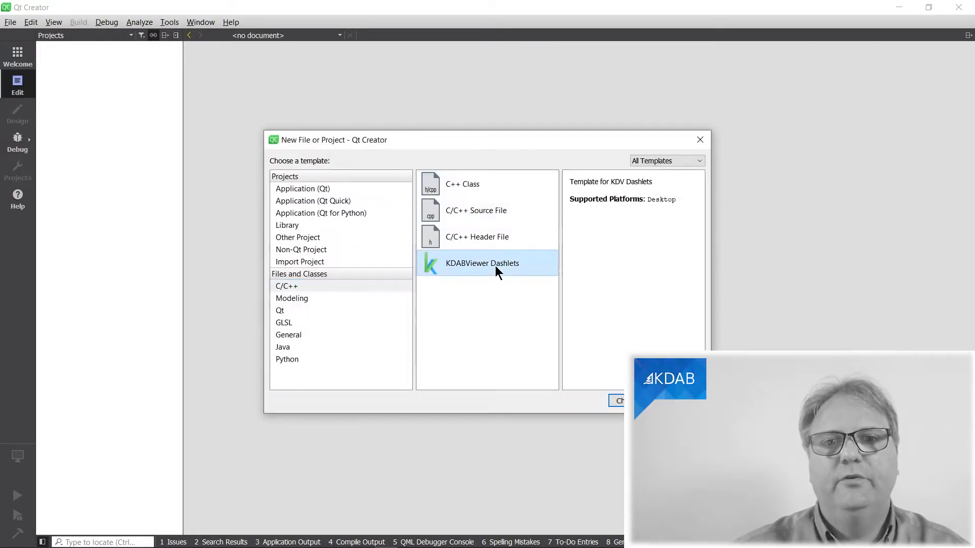
# Choose the KDABViewer Dashlets template, then return to wizard.json in Kate
pyautogui.click(619, 400)
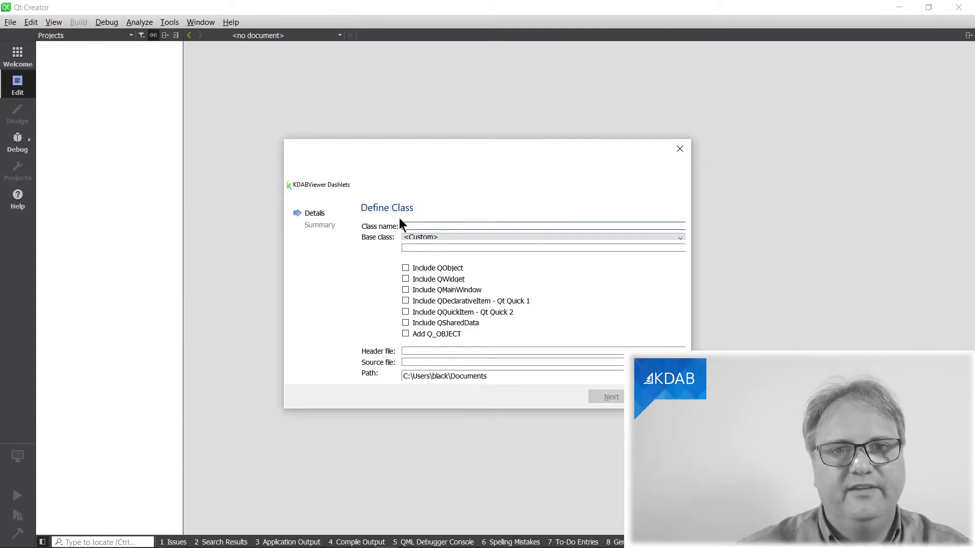
pyautogui.click(679, 149)
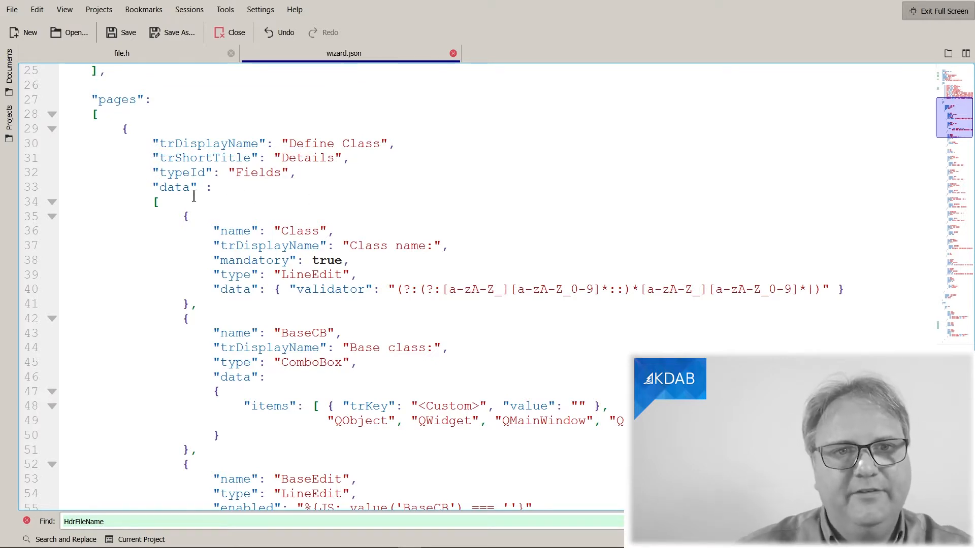
# Copy the Class name field block (lines 35–41) in wizard.json and paste it below
pyautogui.scroll(-3)
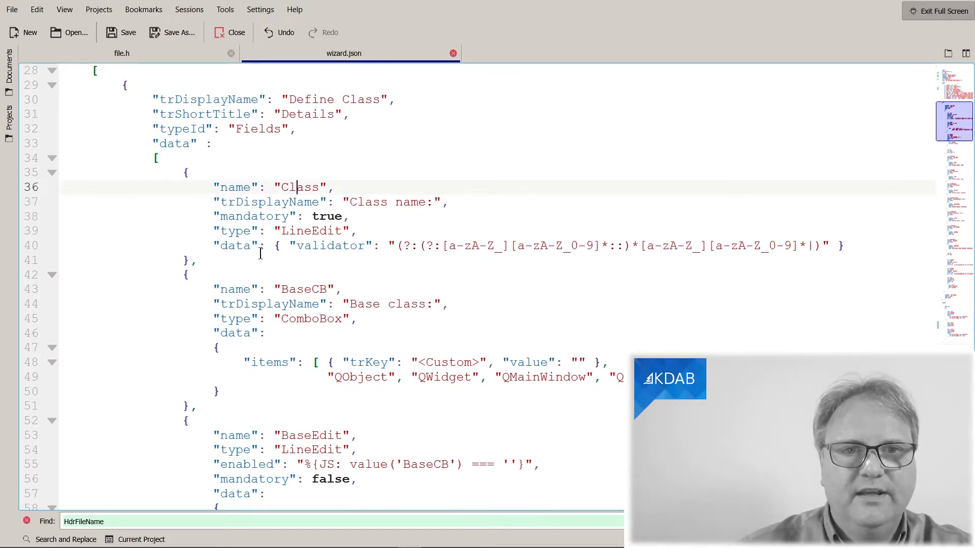
pyautogui.click(197, 230)
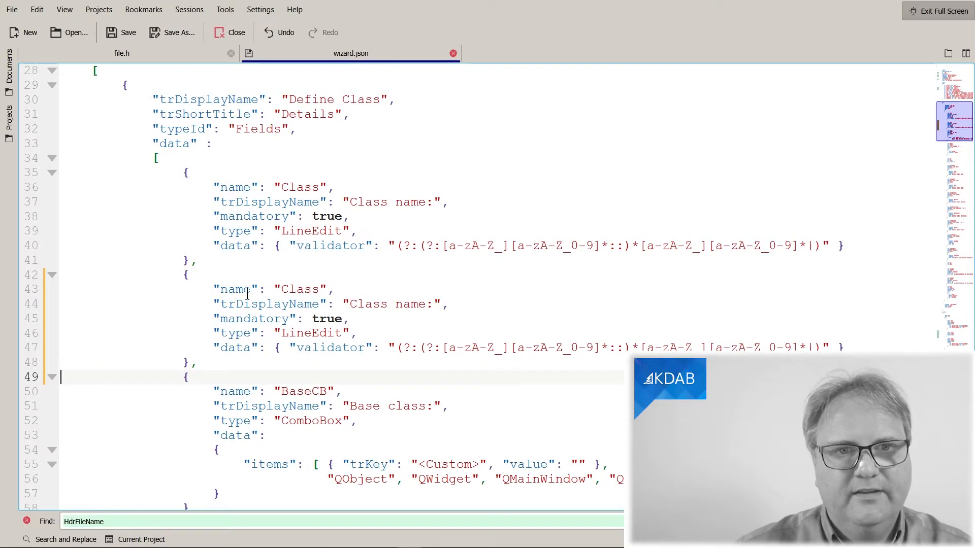
# Rename the copy to DashletPath, label it 'Dashlet Path:', with validator [a-zA-Z /]+[a-zA-Z]
pyautogui.click(301, 288)
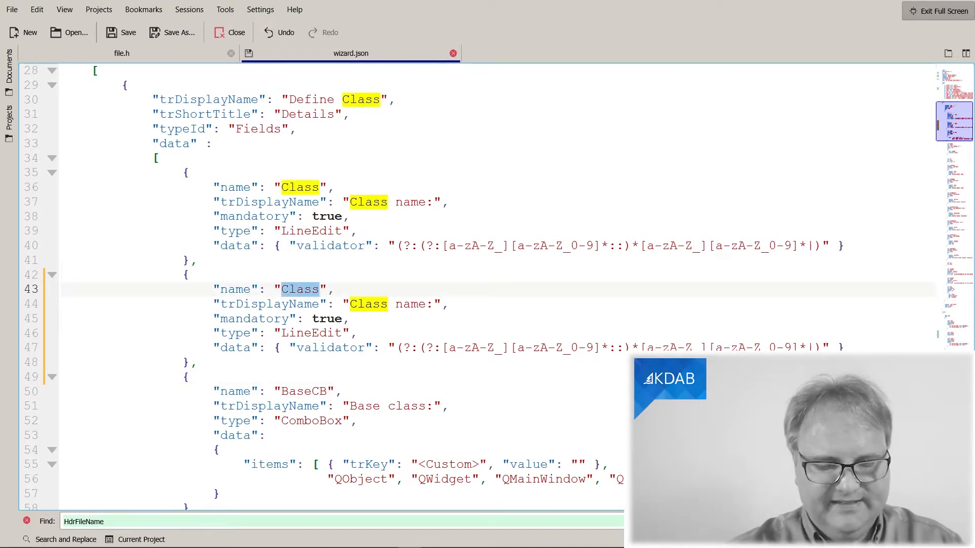
pyautogui.write('DashletPath')
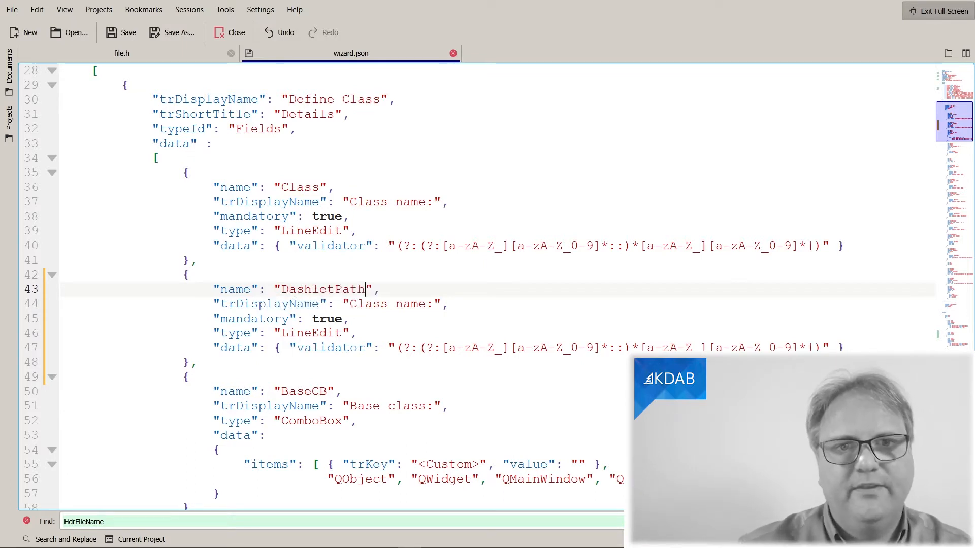
pyautogui.doubleClick(388, 304)
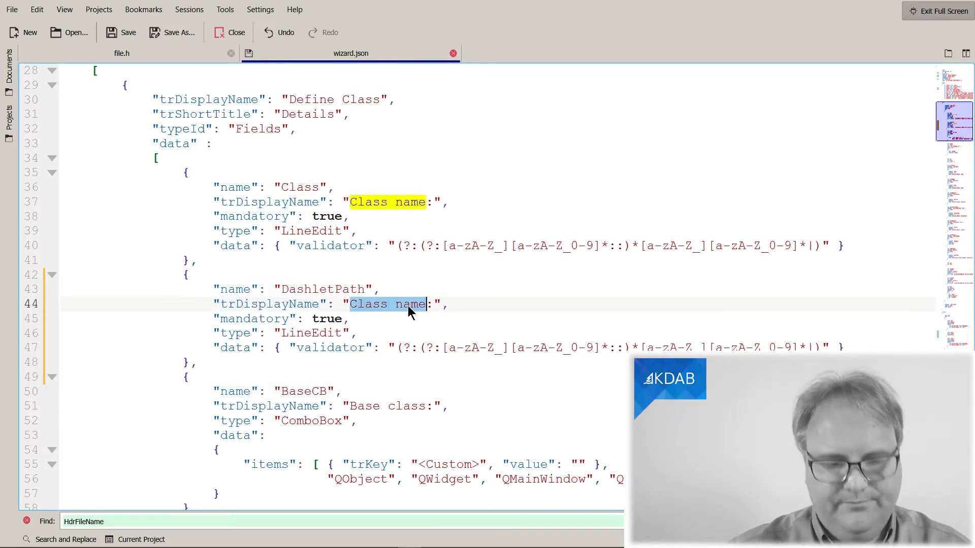
pyautogui.write('Dashlet')
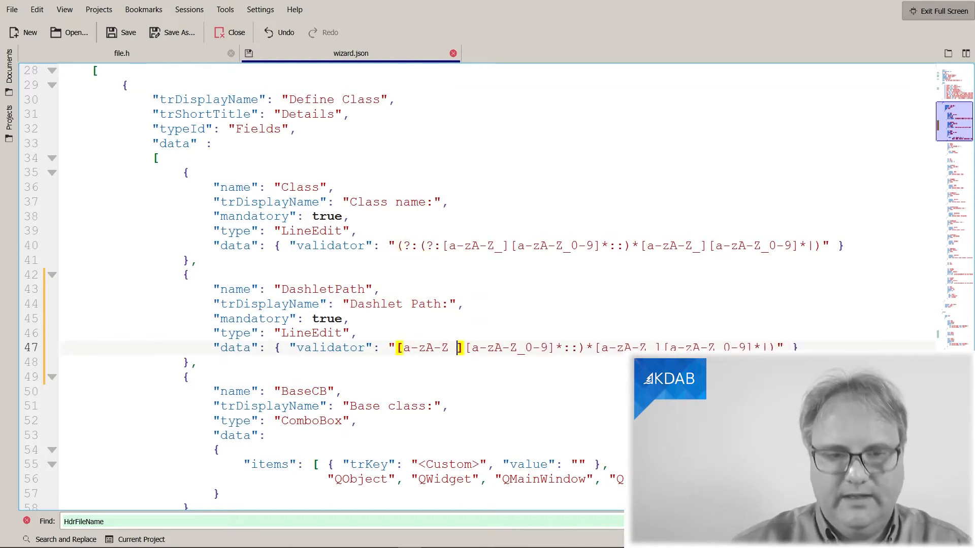
pyautogui.write('/')
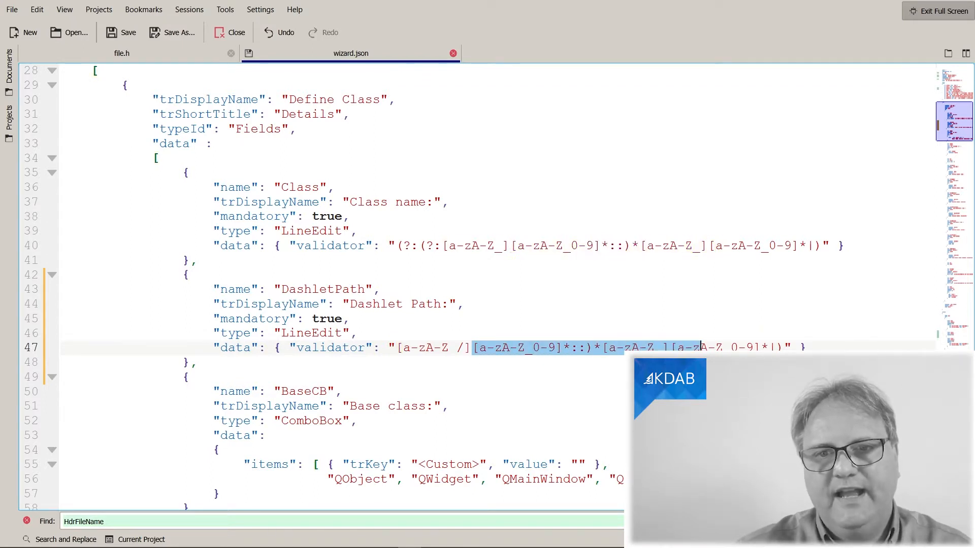
pyautogui.press('Delete')
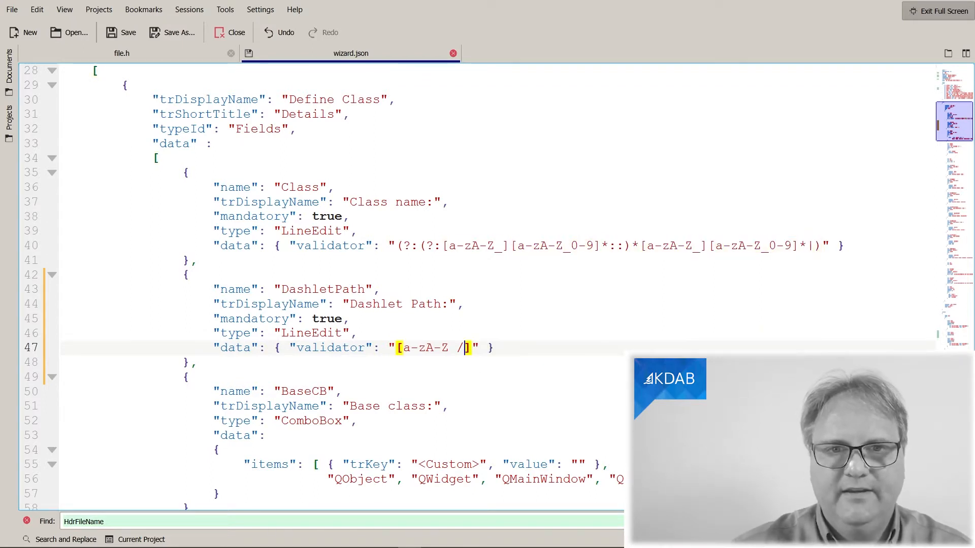
pyautogui.write('+[a-zA-Z /')
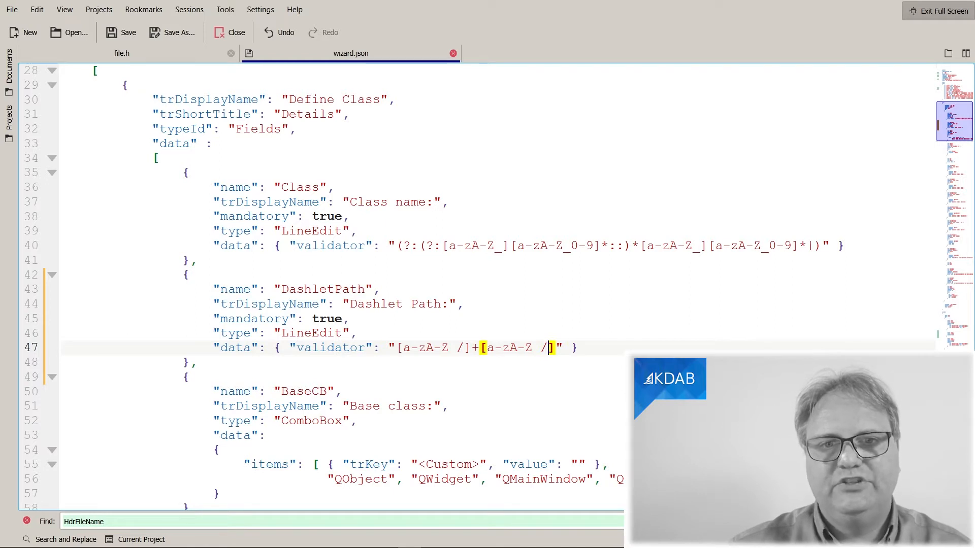
pyautogui.press('BackSpace')
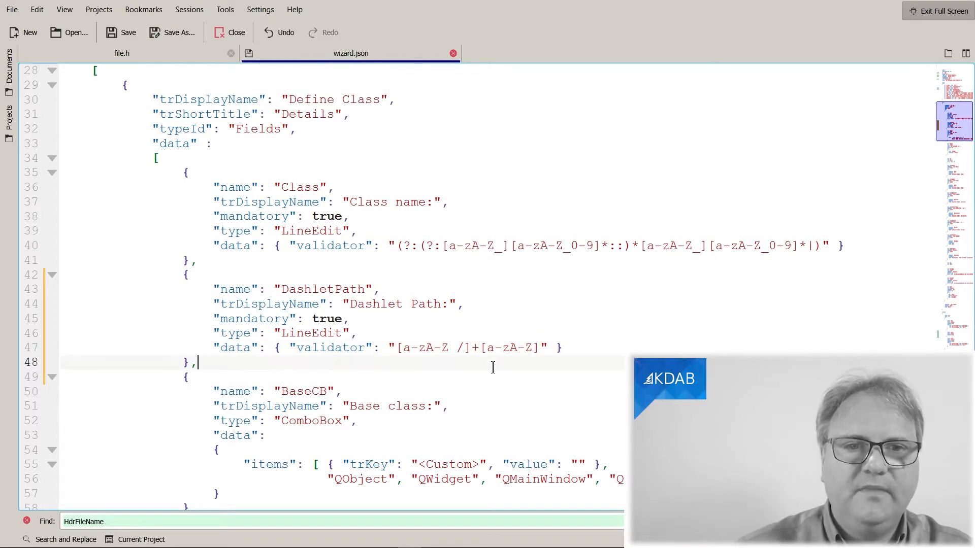
pyautogui.scroll(-3)
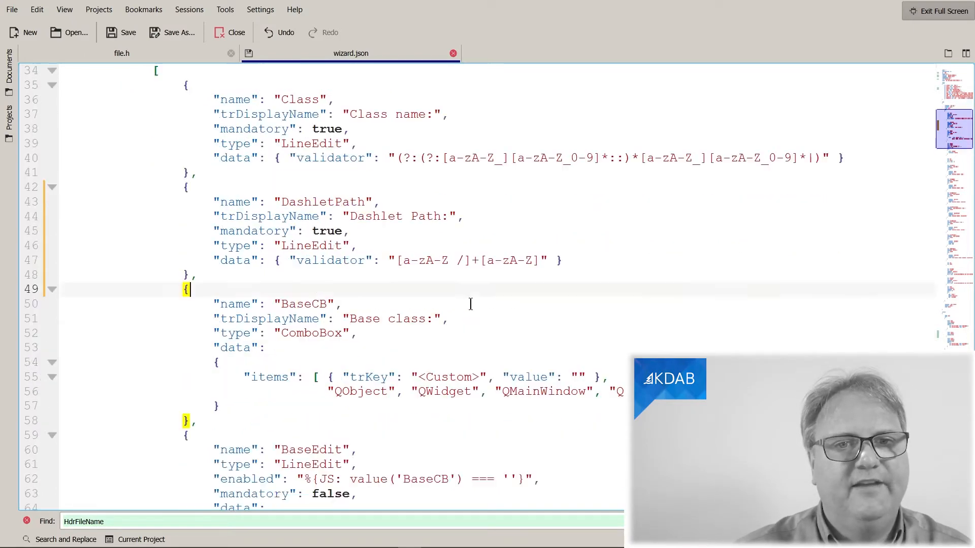
pyautogui.scroll(-3)
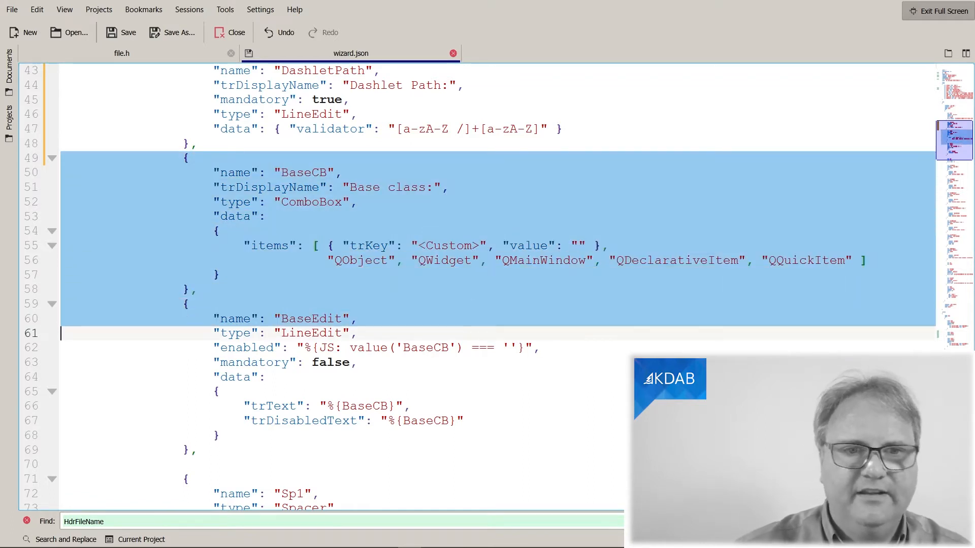
pyautogui.scroll(-3)
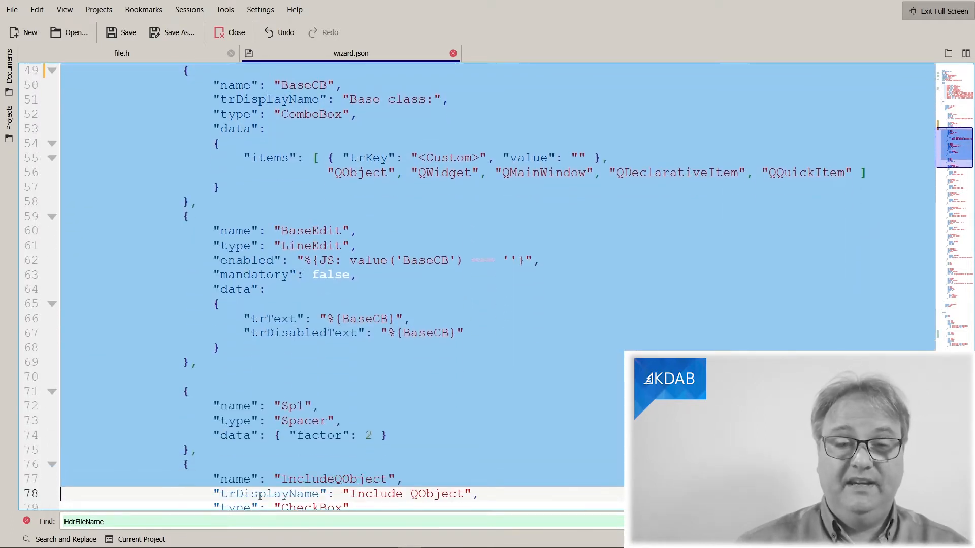
pyautogui.scroll(-3)
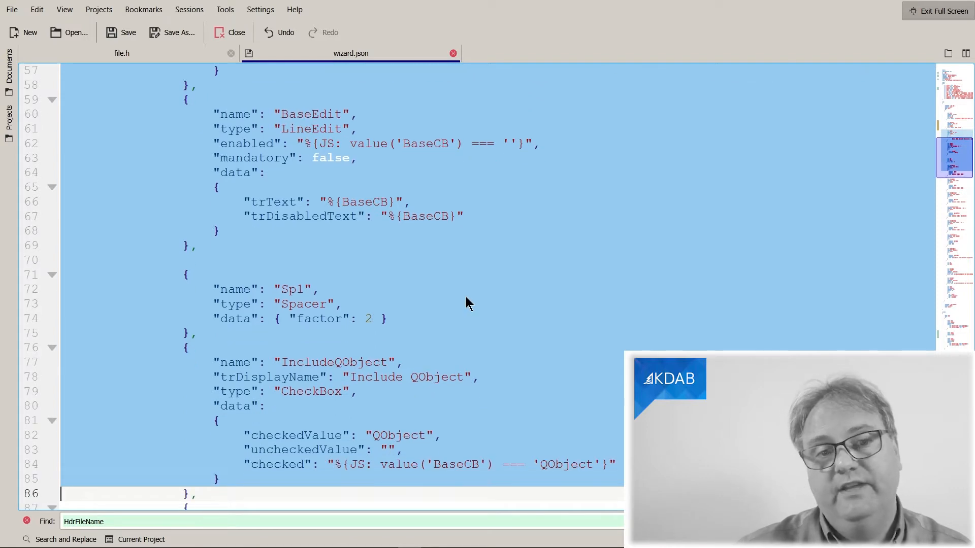
pyautogui.scroll(-3)
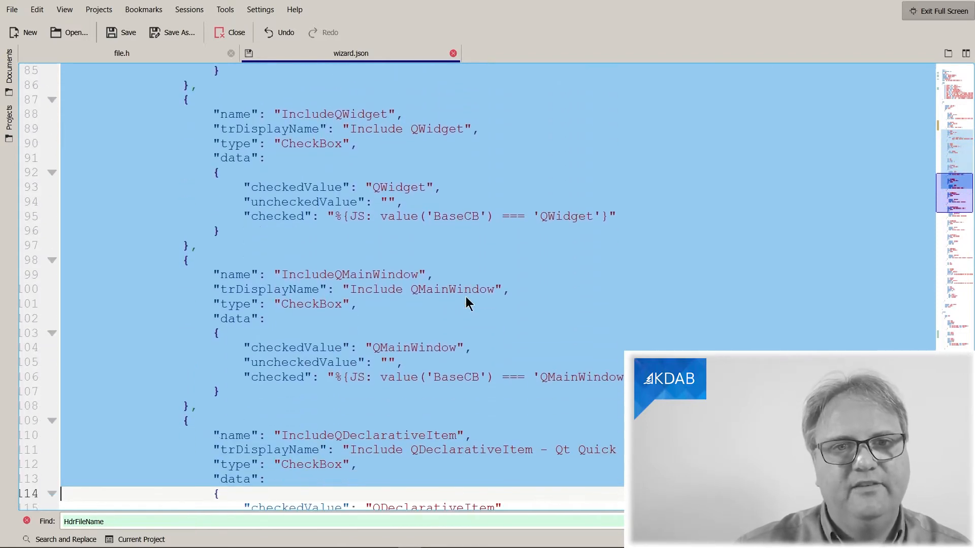
pyautogui.scroll(-3)
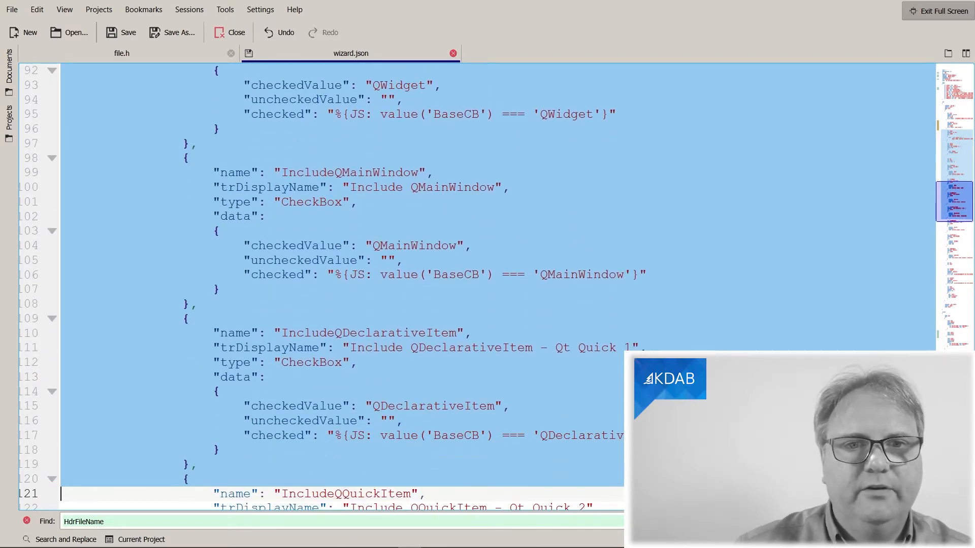
pyautogui.scroll(-3)
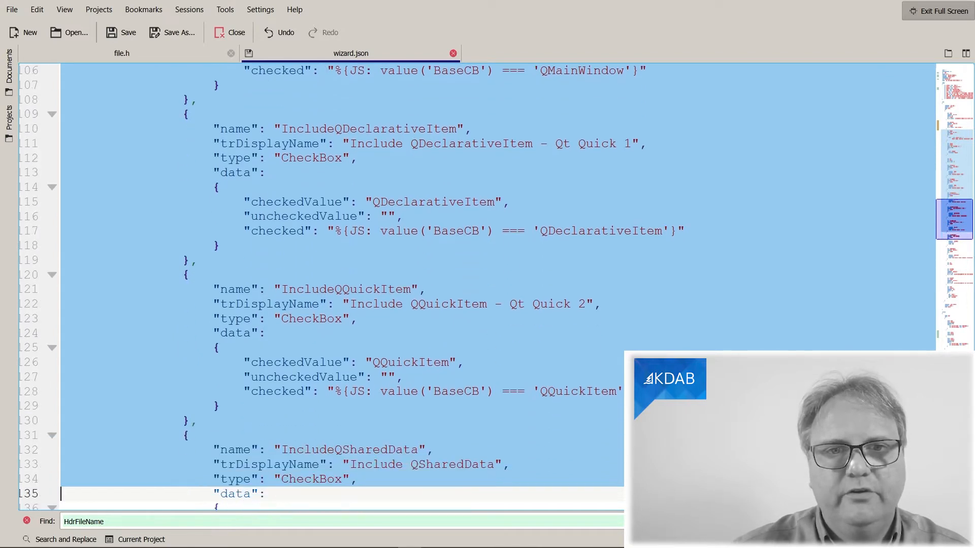
pyautogui.scroll(-3)
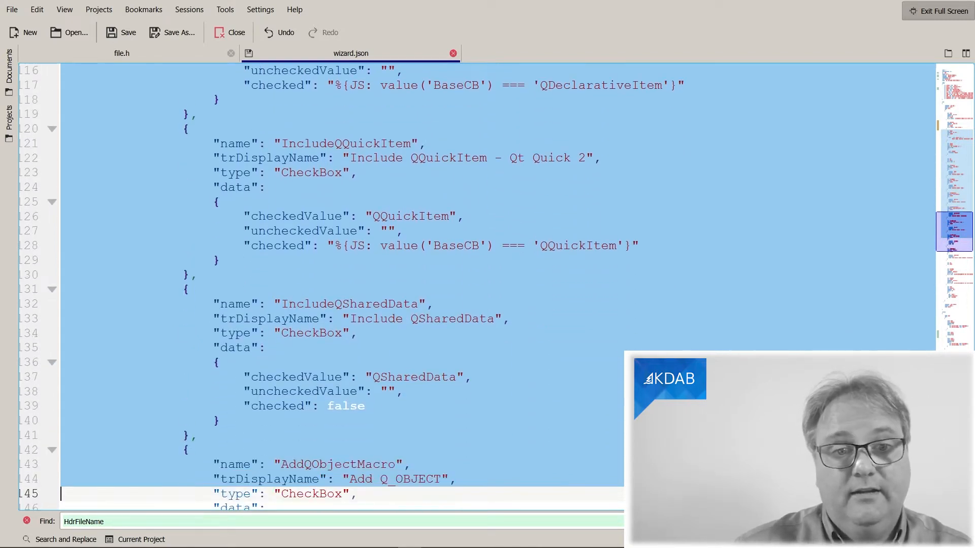
pyautogui.scroll(-3)
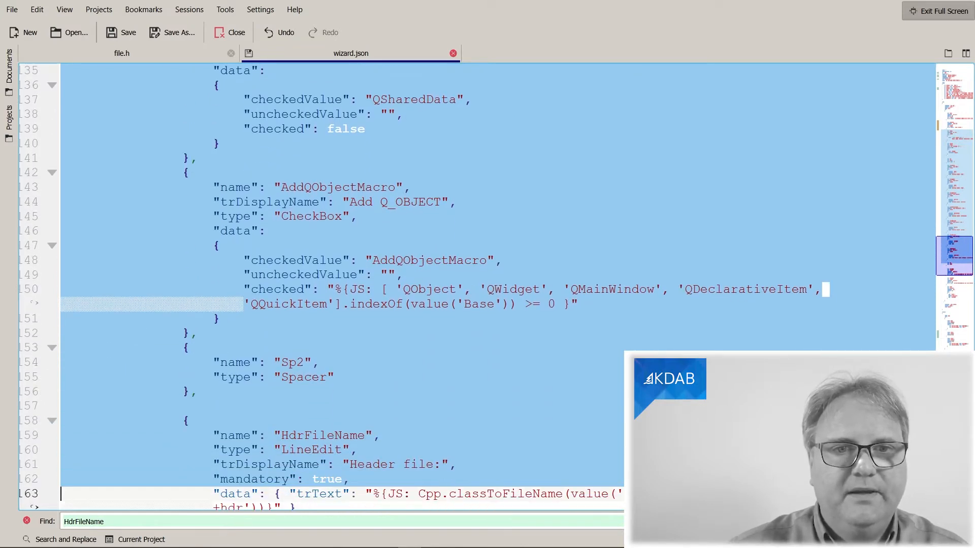
pyautogui.scroll(-3)
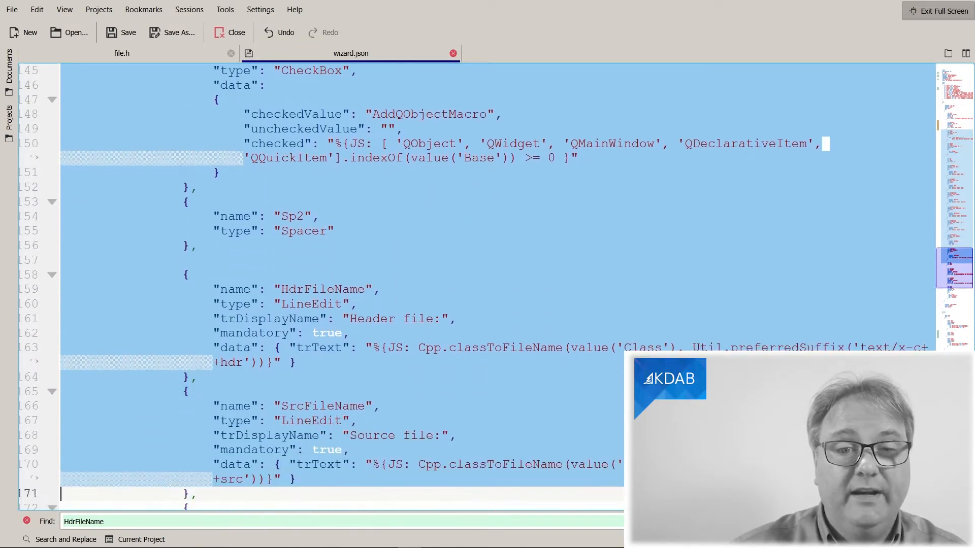
pyautogui.scroll(-3)
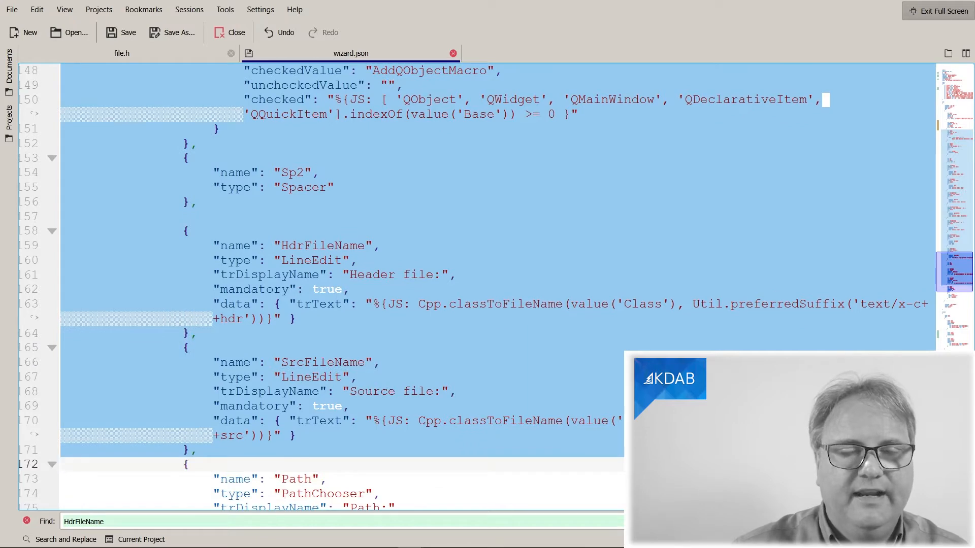
pyautogui.scroll(3)
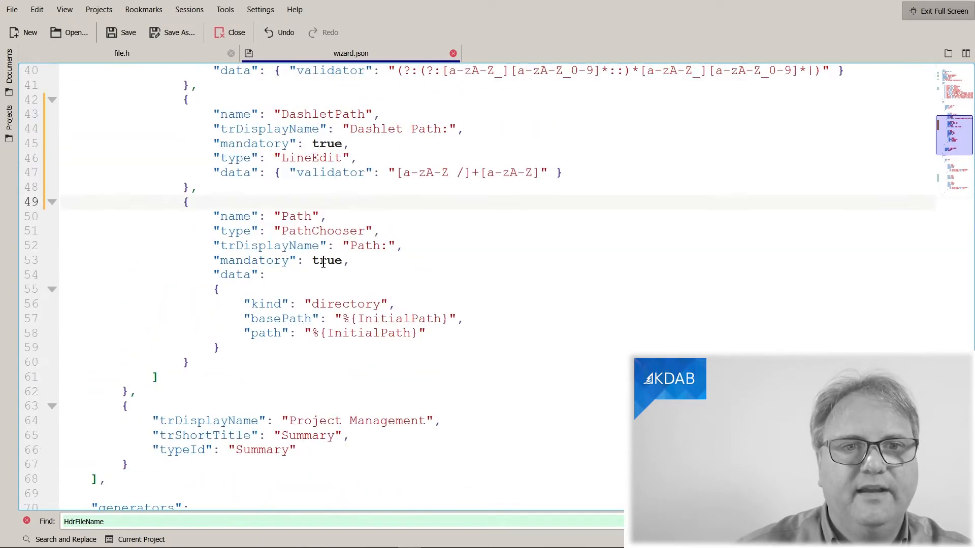
pyautogui.moveTo(341, 288)
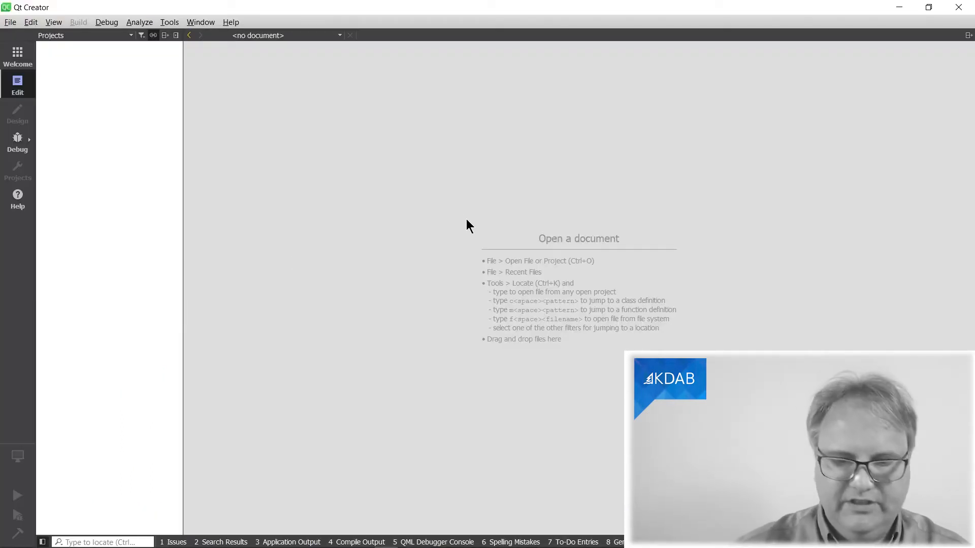
pyautogui.moveTo(509, 217)
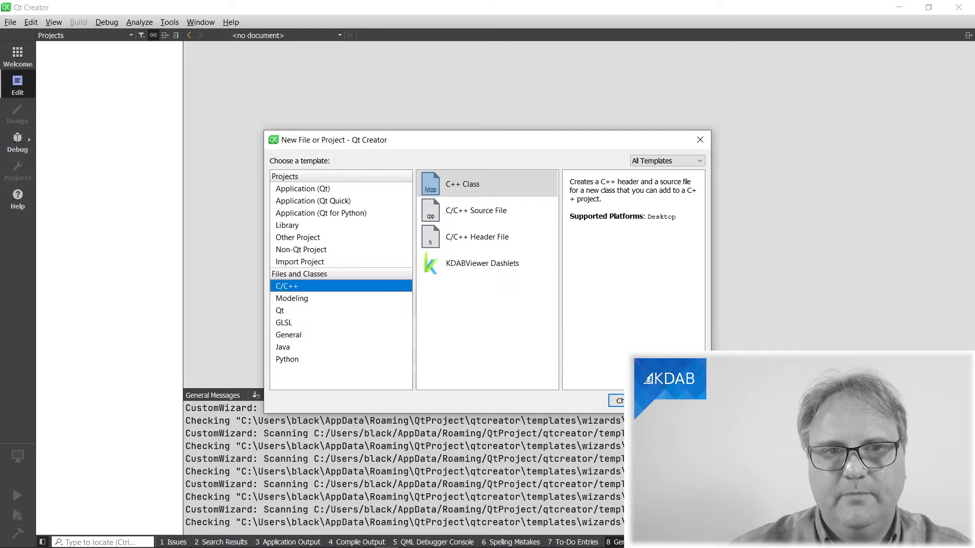
pyautogui.moveTo(505, 288)
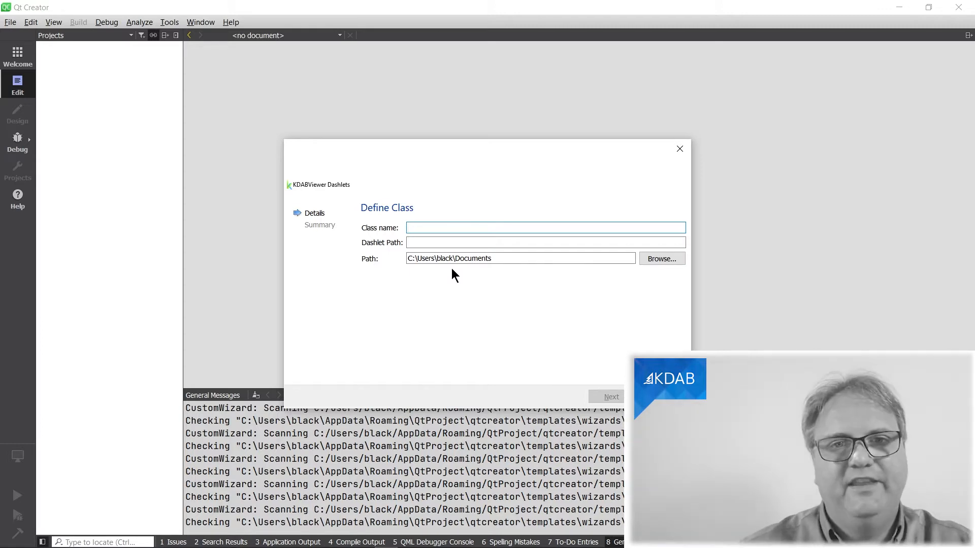
# Enter abc/d in the wizard's Dashlet Path field to test its validation
pyautogui.click(546, 243)
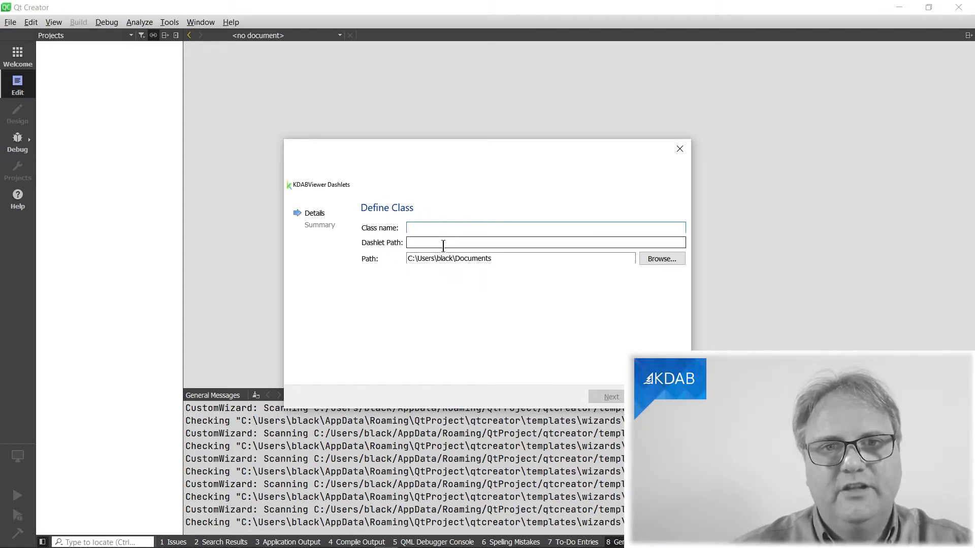
pyautogui.write('ab')
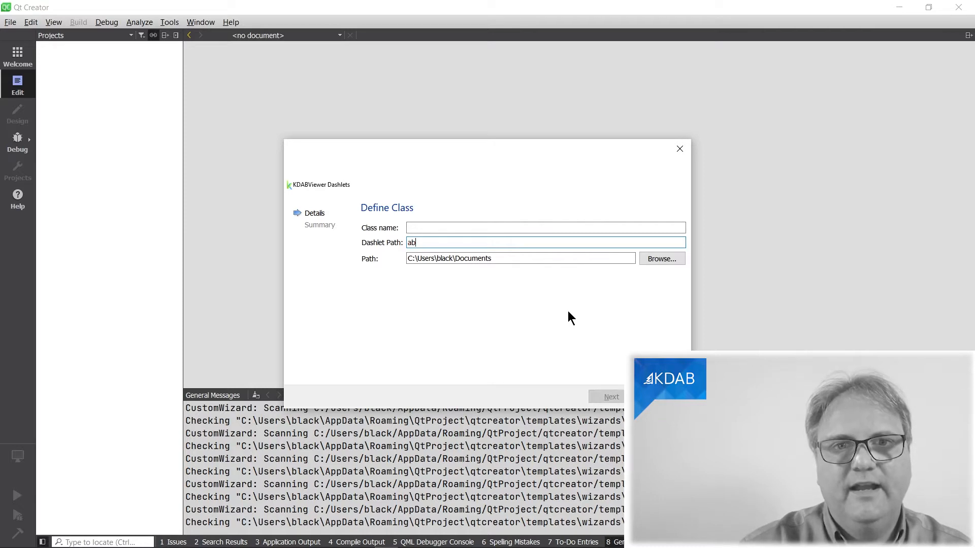
pyautogui.write('c/')
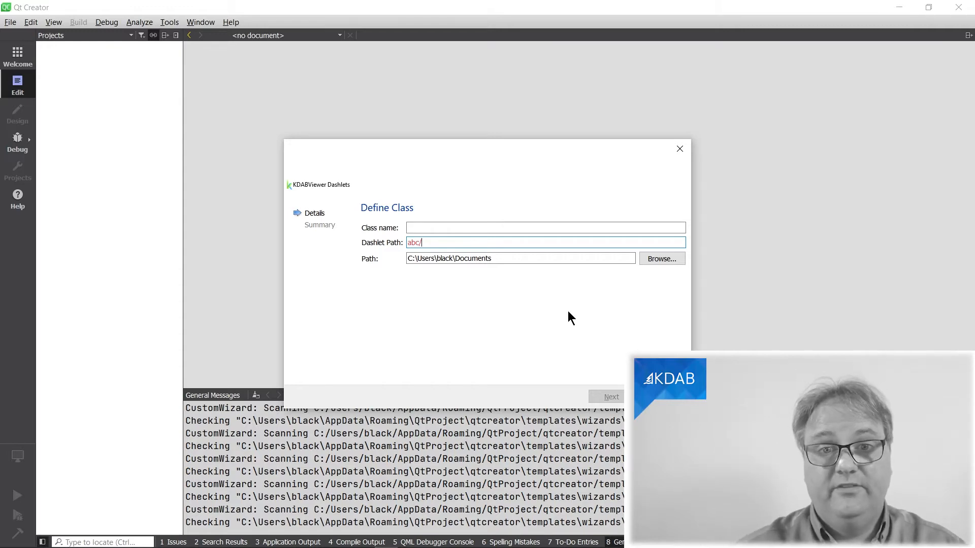
pyautogui.write('d}; }')
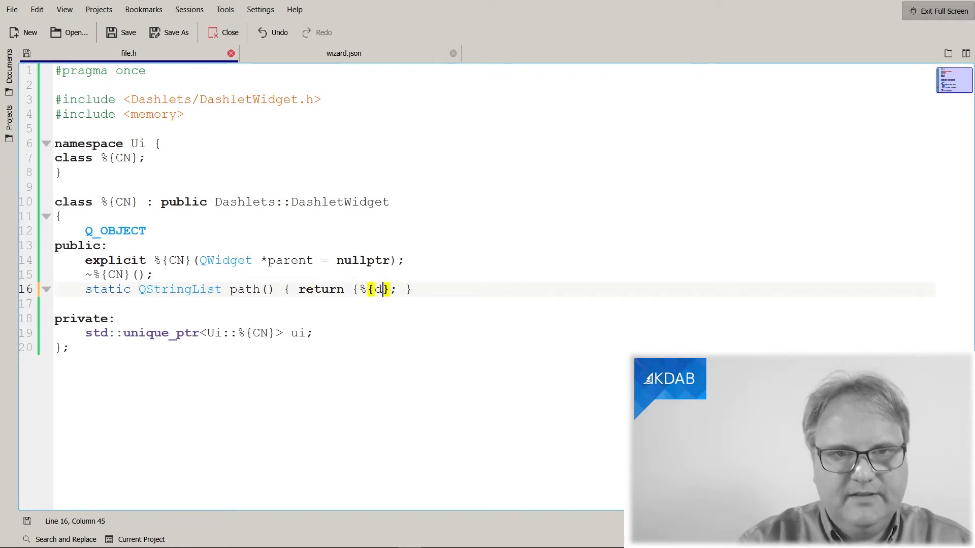
# Make the path() return statement in file.h use %{DashletPath}
pyautogui.write('DashletP')
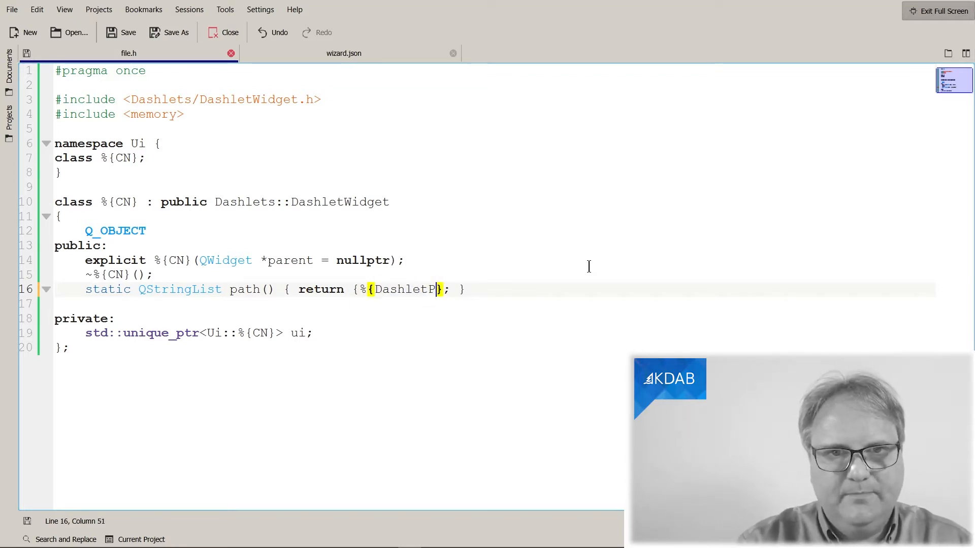
pyautogui.write('ath')
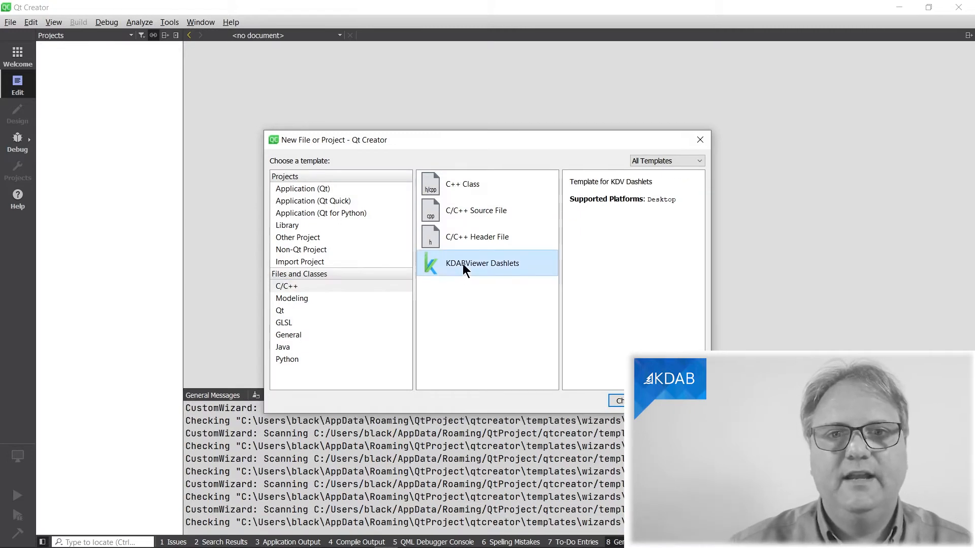
# Enter class aq and Dashlet Path abc/def, then finish and overwrite the existing files
pyautogui.click(617, 400)
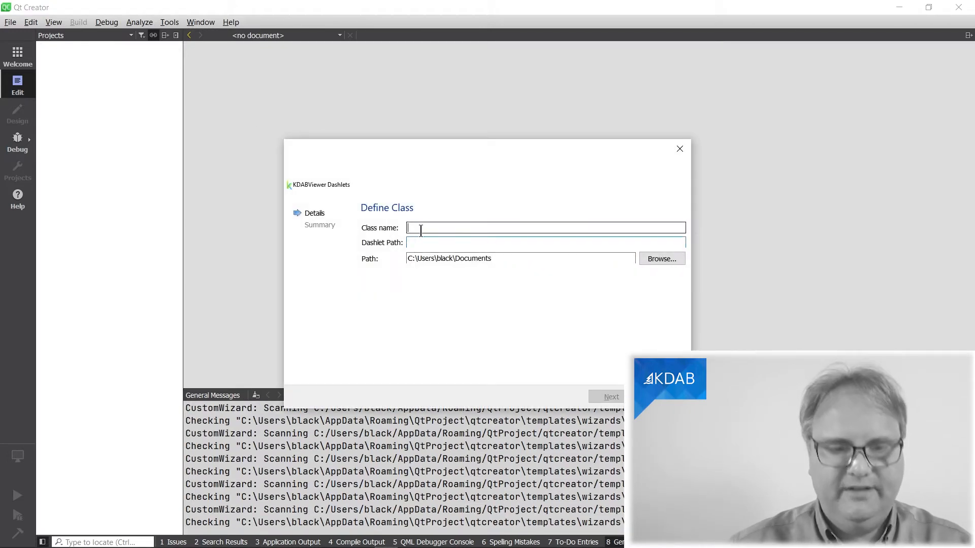
pyautogui.write('a')
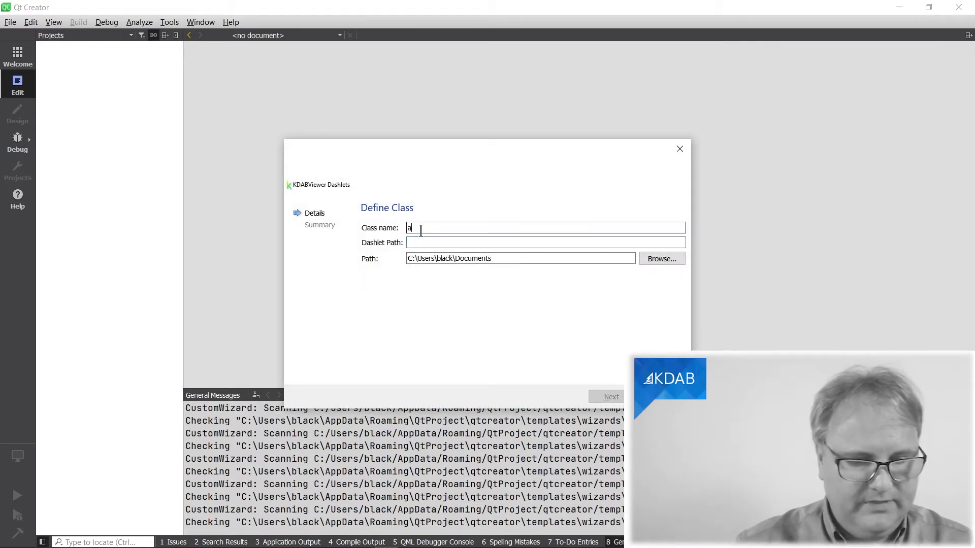
pyautogui.write('q')
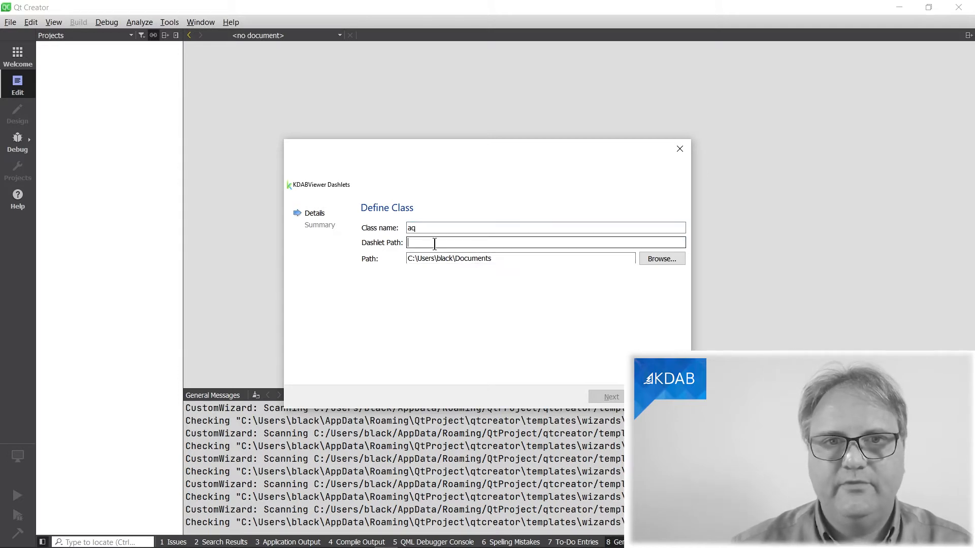
pyautogui.write('abc')
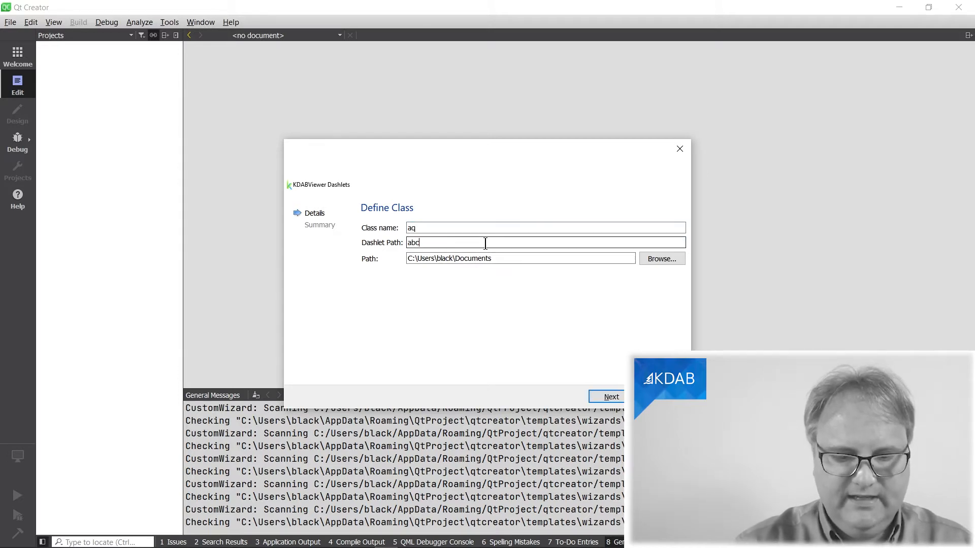
pyautogui.write('/def')
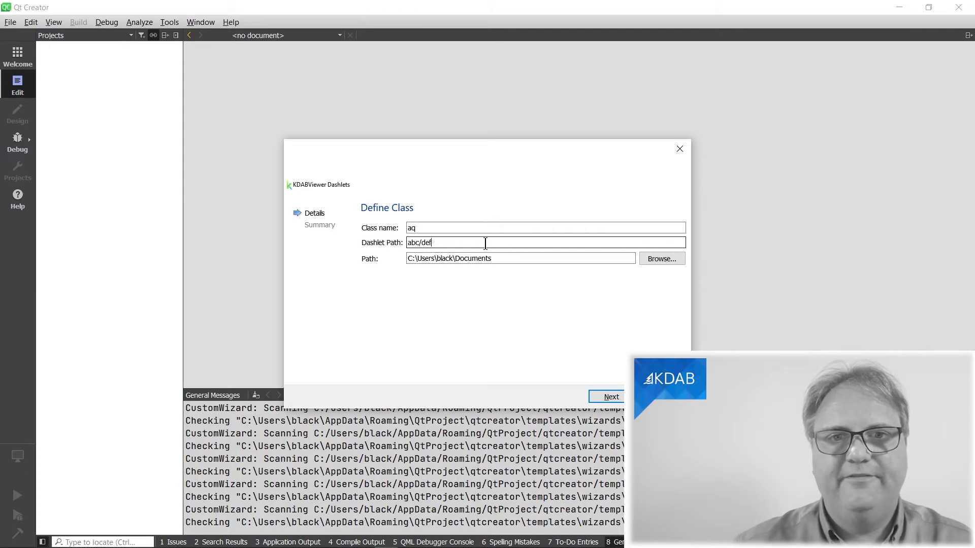
pyautogui.click(607, 397)
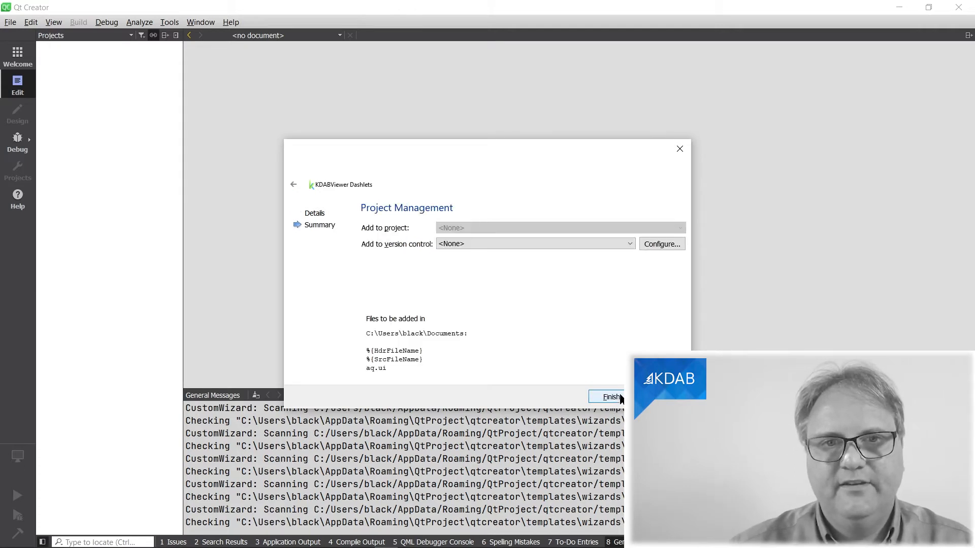
pyautogui.click(606, 396)
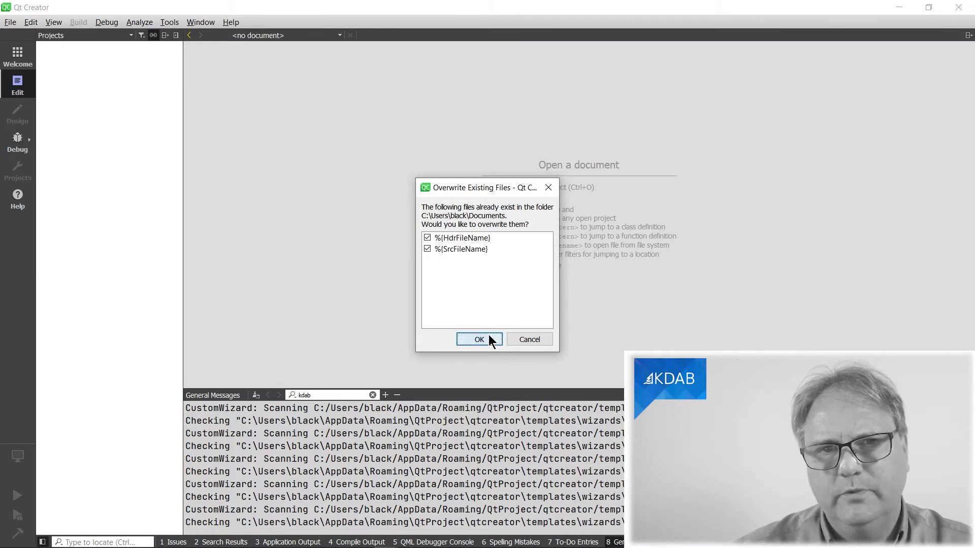
pyautogui.click(478, 339)
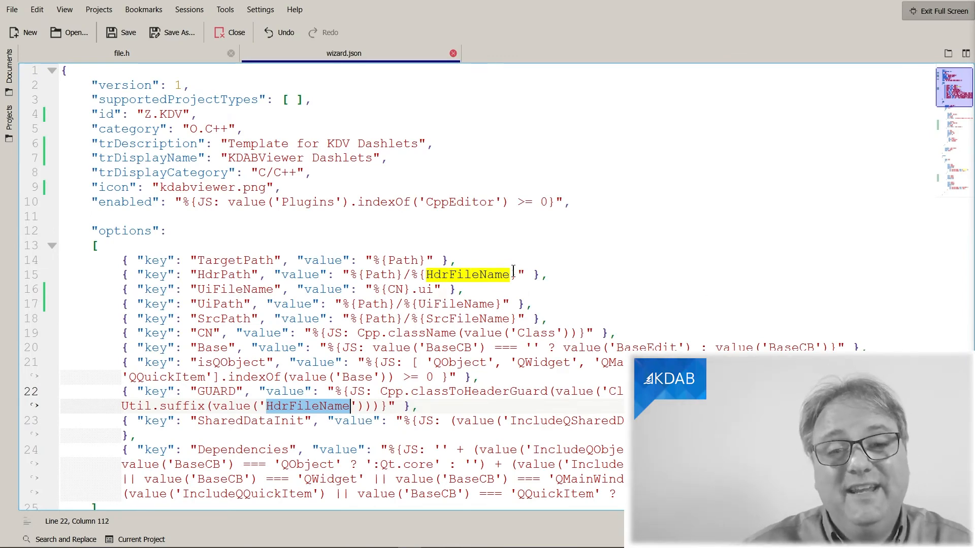
pyautogui.moveTo(532, 280)
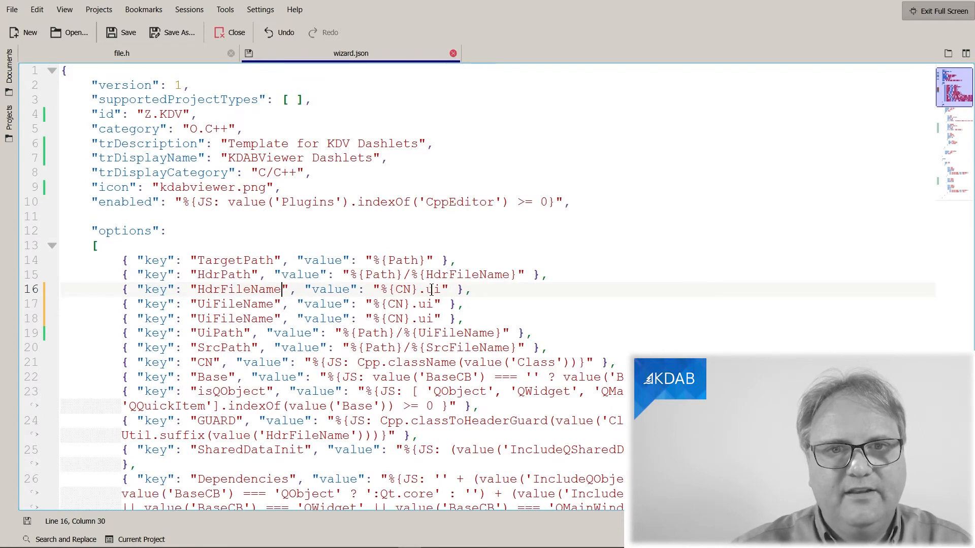
# Change the duplicated entry to key CppFileName with value %{CN}.cpp
pyautogui.write('h')
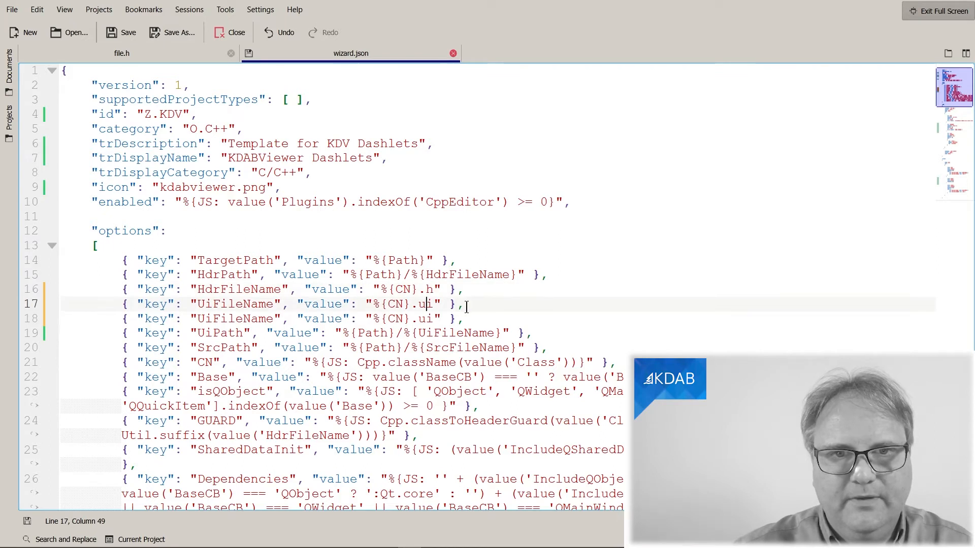
pyautogui.press('BackSpace')
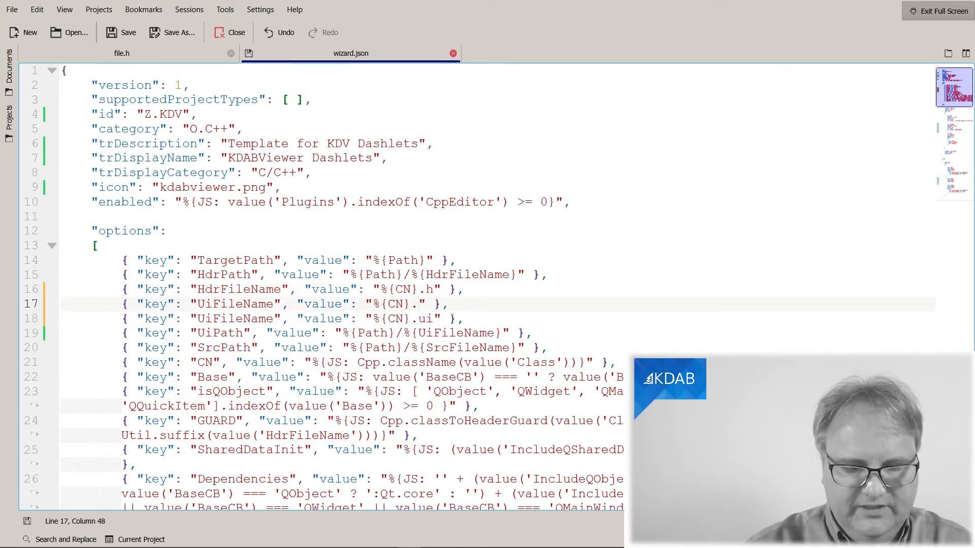
pyautogui.write('cpp')
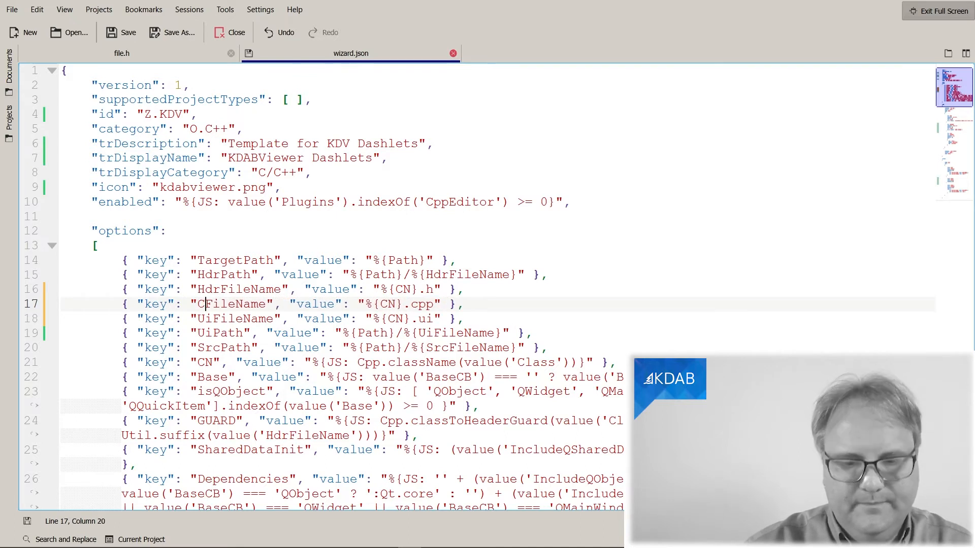
pyautogui.write('pp')
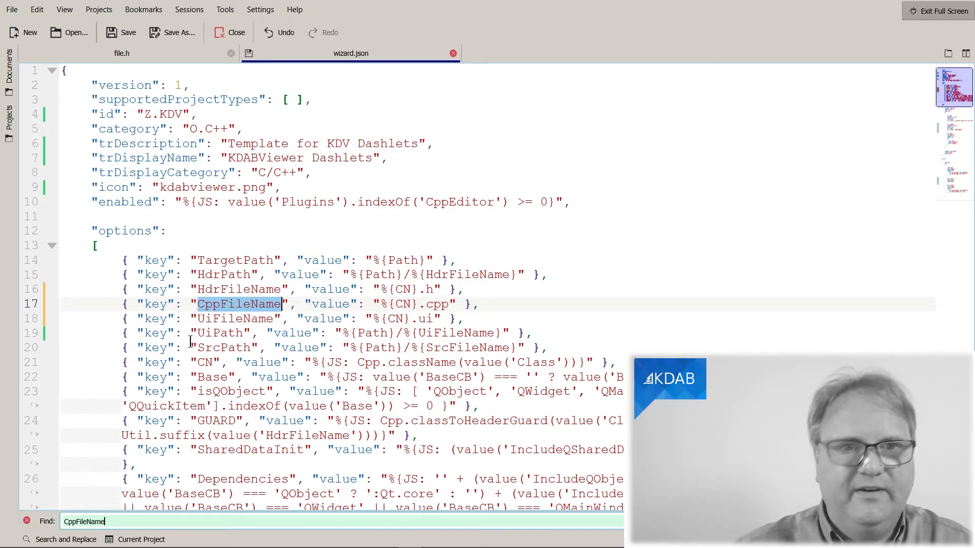
pyautogui.press('Backspace')
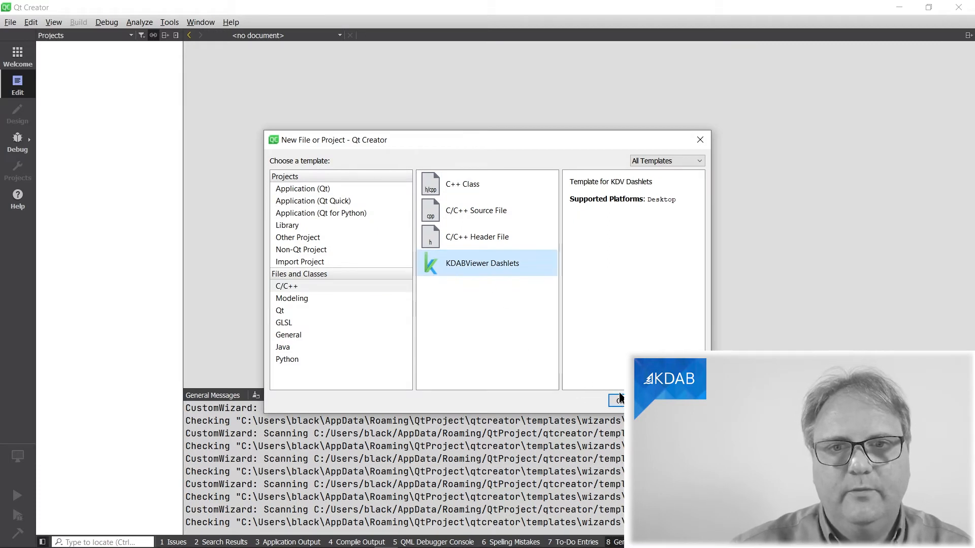
# Generate dashlet class ABC with path abc/def, overwriting the existing ABC.h and ABC.cpp
pyautogui.click(618, 400)
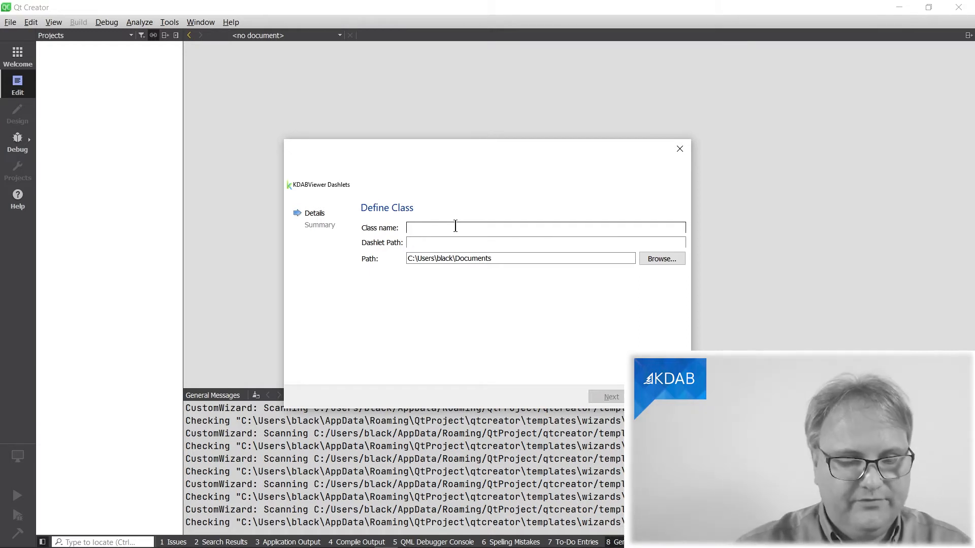
pyautogui.write('AB')
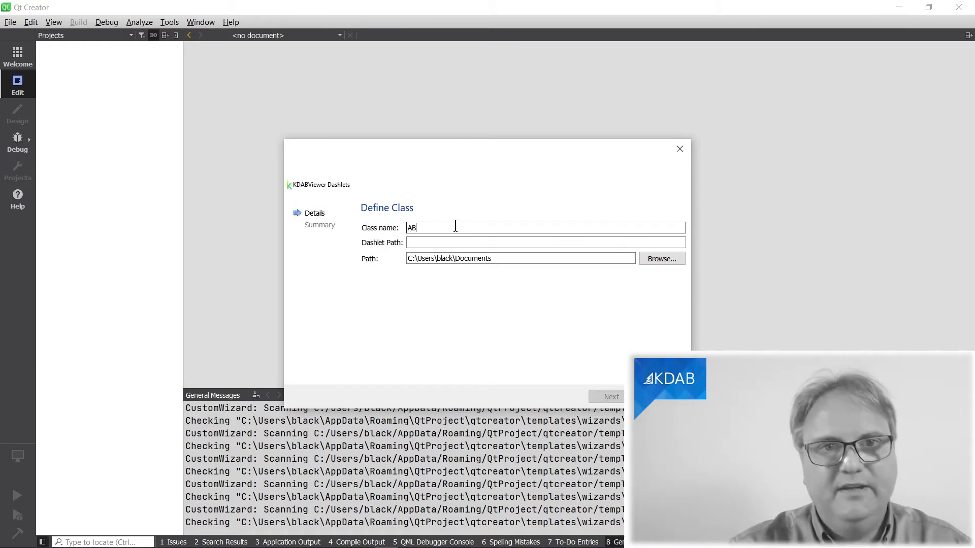
pyautogui.write('C')
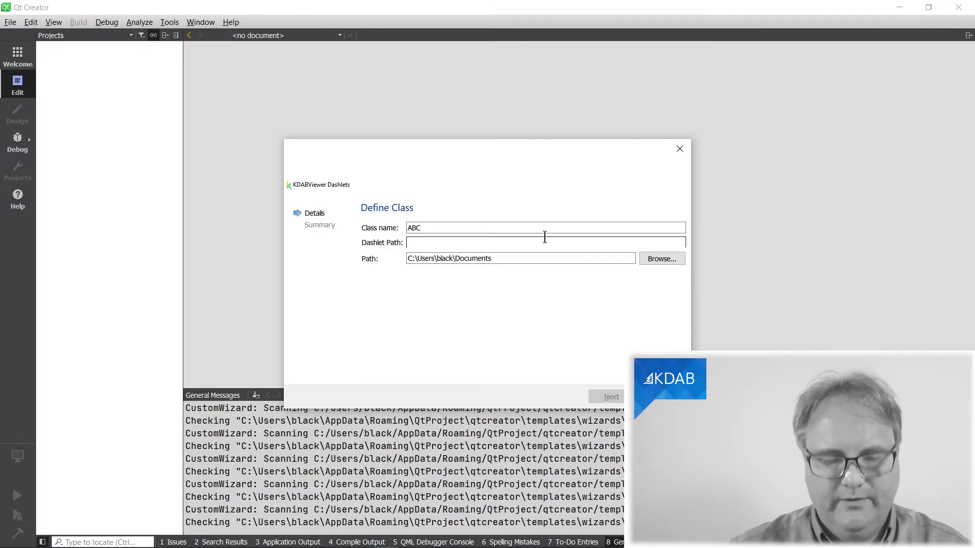
pyautogui.write('abc/de')
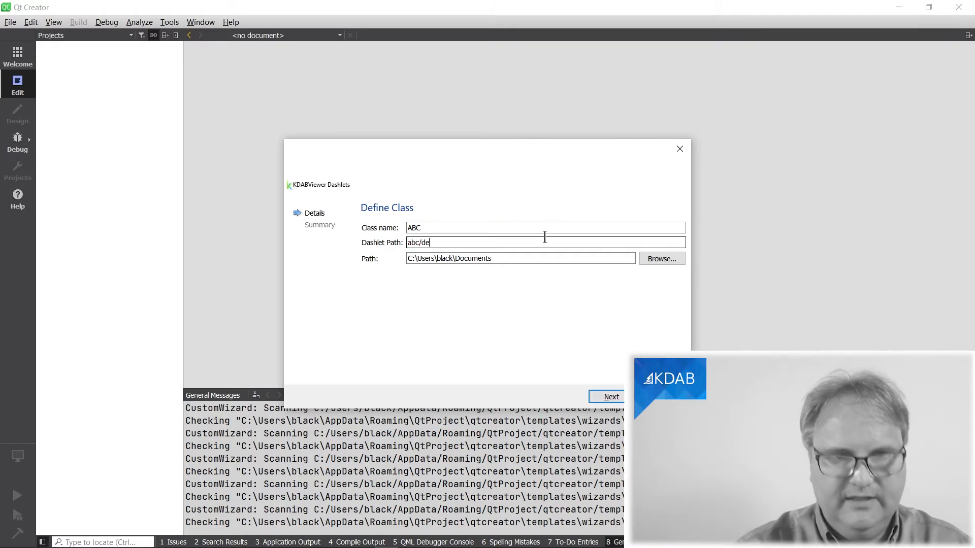
pyautogui.click(609, 397)
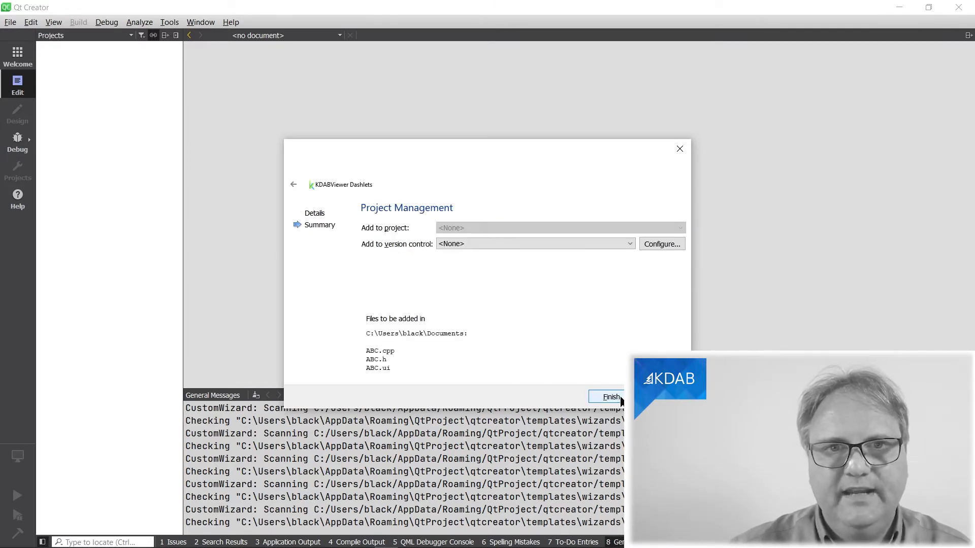
pyautogui.click(606, 396)
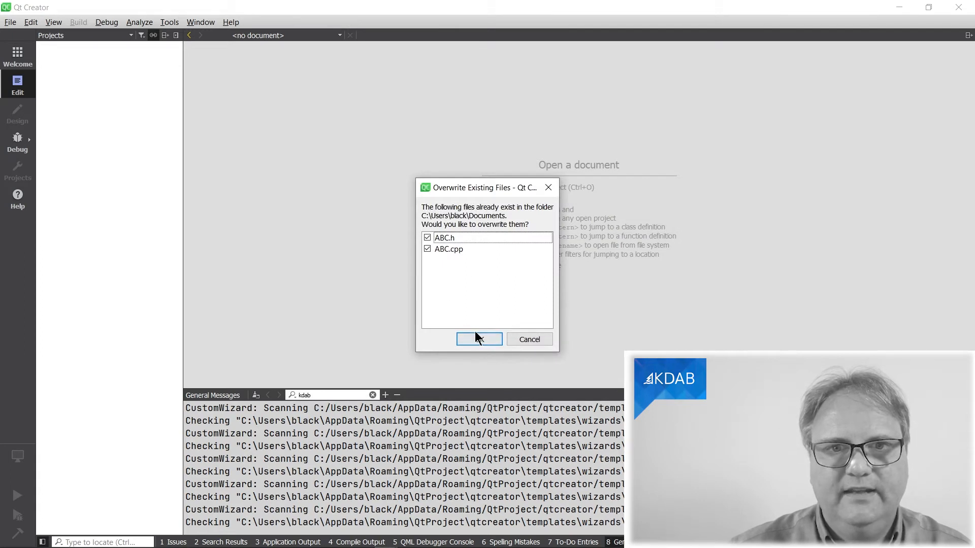
pyautogui.click(478, 339)
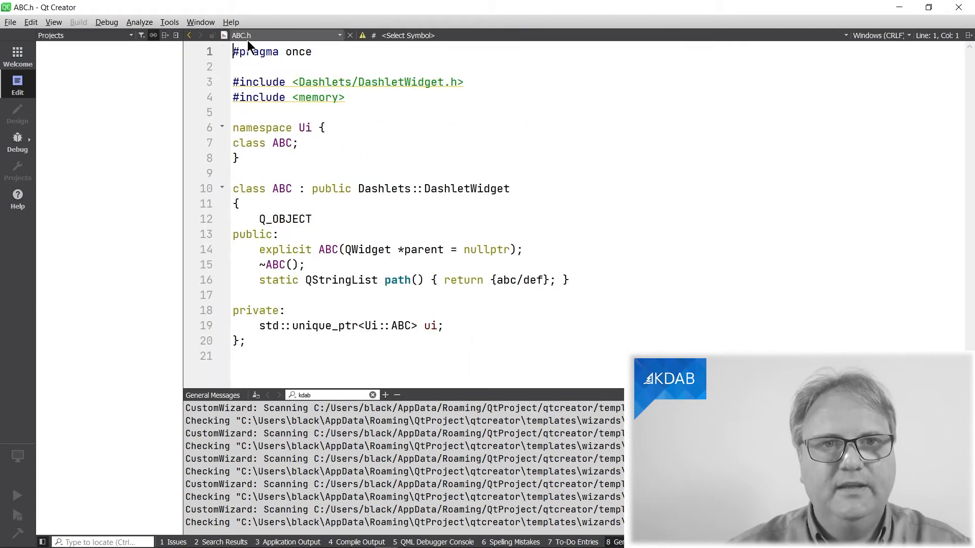
pyautogui.moveTo(241, 36)
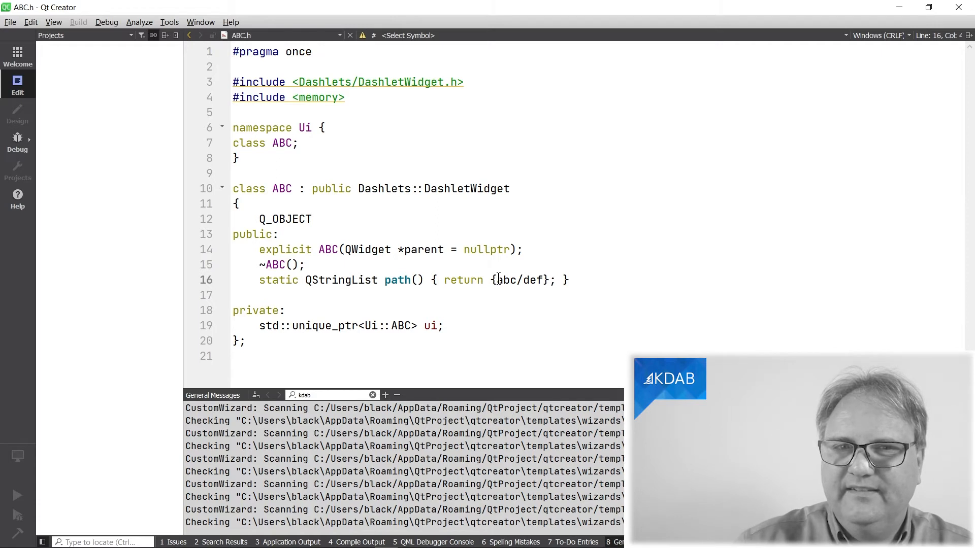
# Replace the abc/def path value in ABC.h with {"abc","def"}
pyautogui.doubleClick(519, 279)
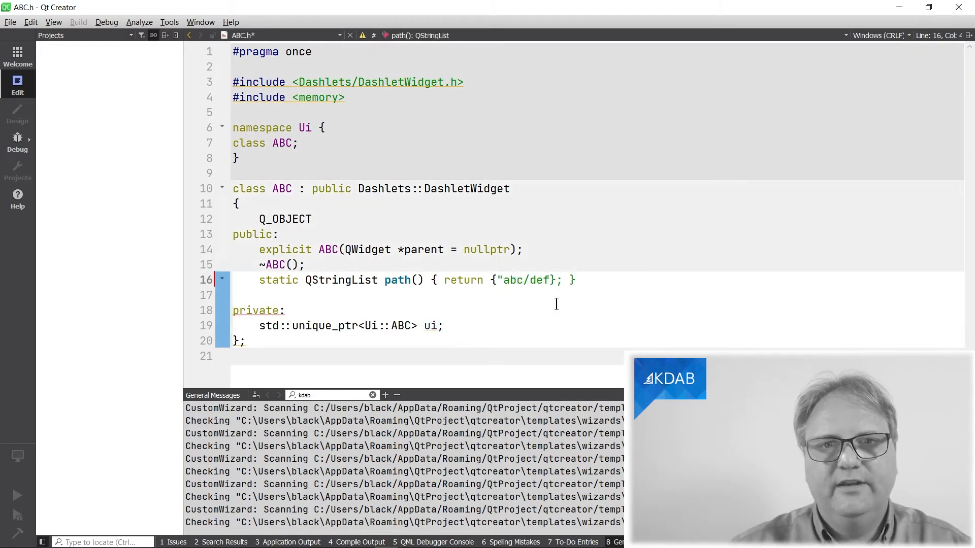
pyautogui.write('","')
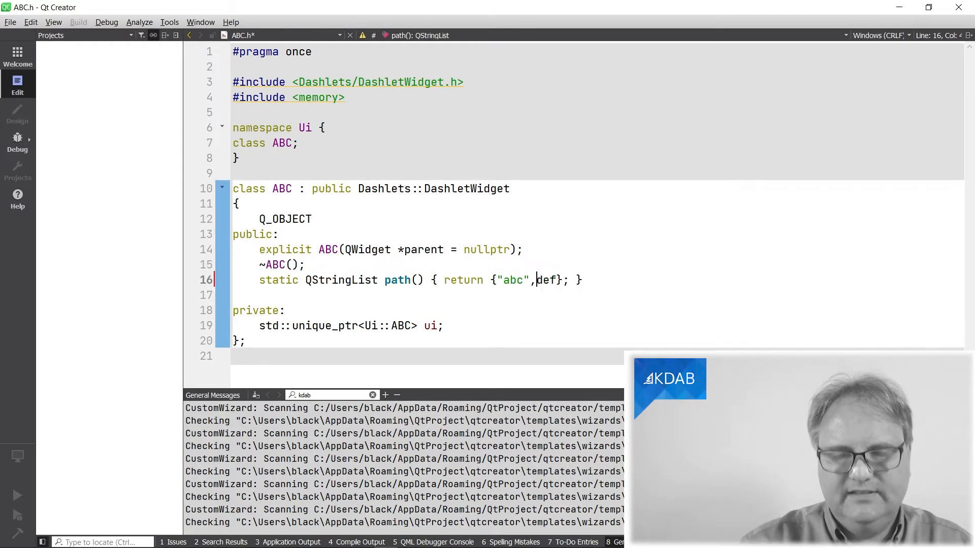
pyautogui.write('"def"')
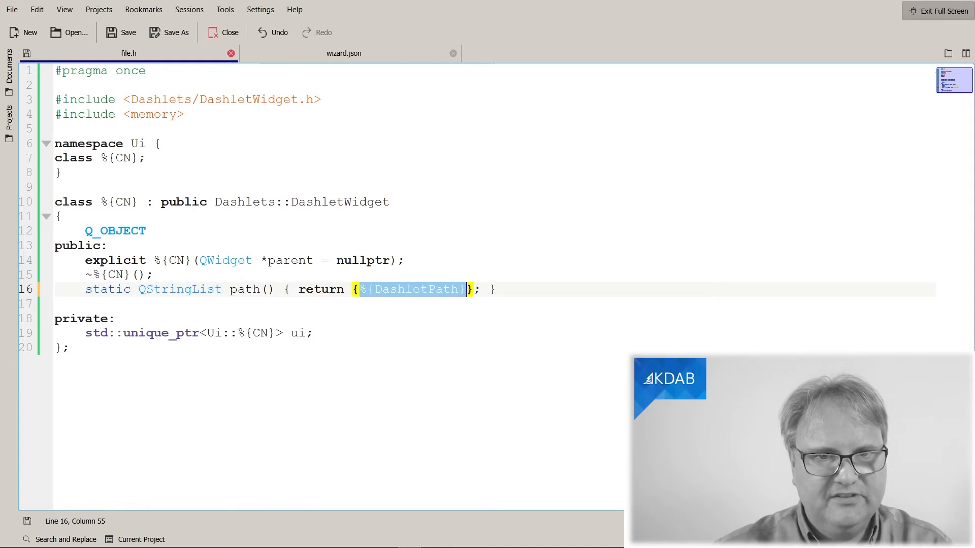
# Move %{DashletPath} out of path()'s braces below the class and add a sample "ACB","DEF" line
pyautogui.press('Delete')
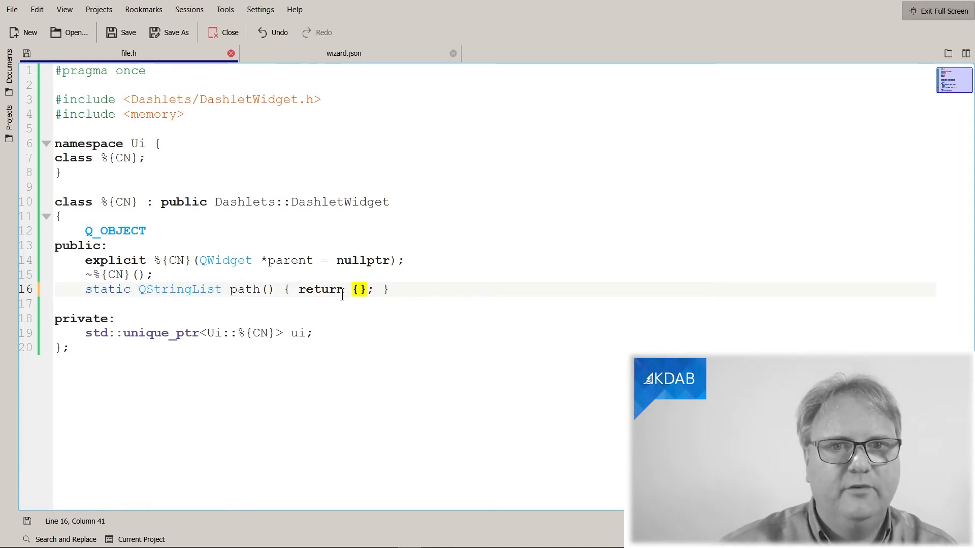
pyautogui.click(62, 347)
pyautogui.write('%{DashletPath')
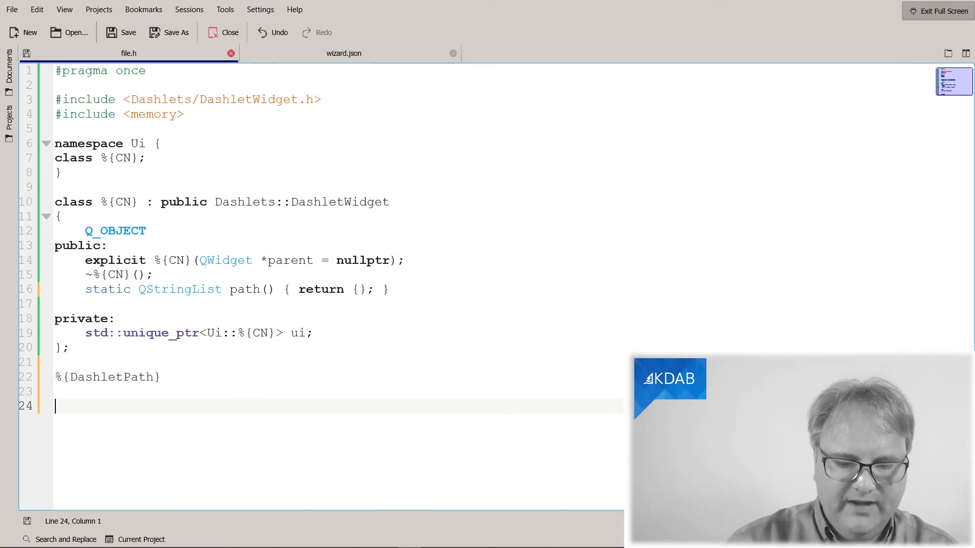
pyautogui.write('"ACB')
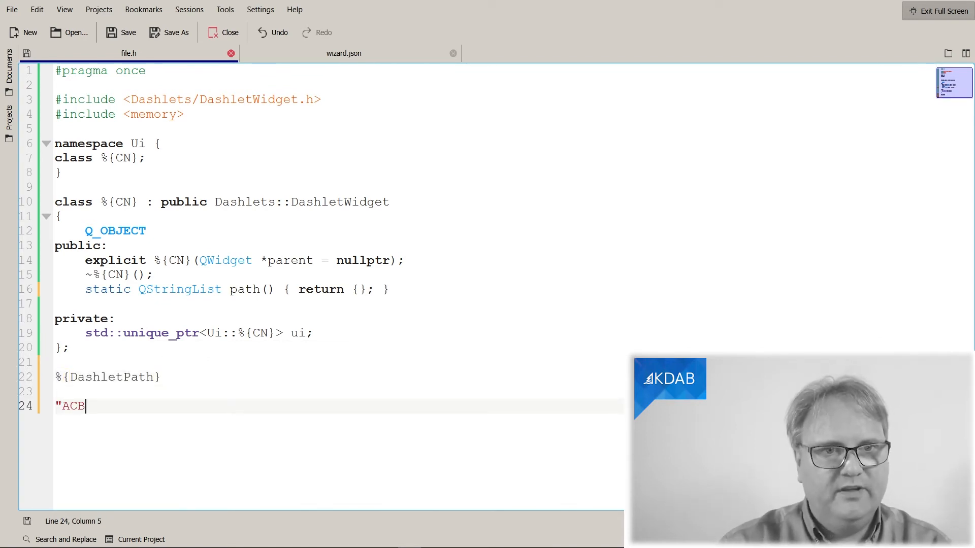
pyautogui.write('"/DEF/')
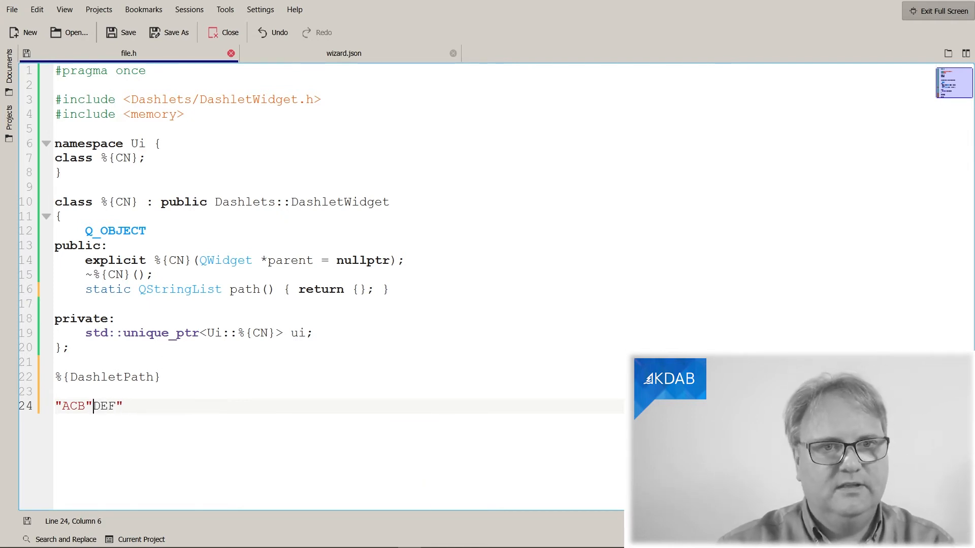
pyautogui.write('"')
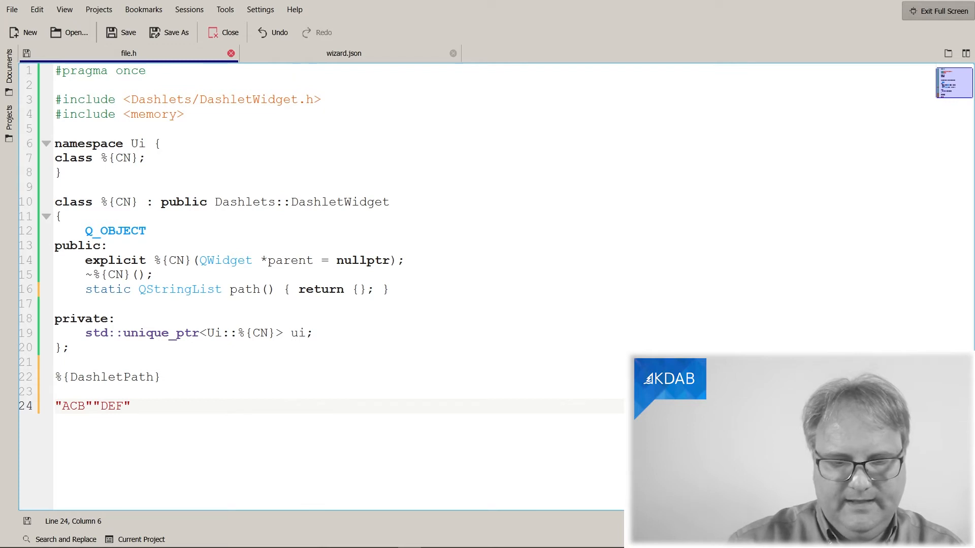
pyautogui.write(',')
pyautogui.click(338, 376)
pyautogui.write('%{')
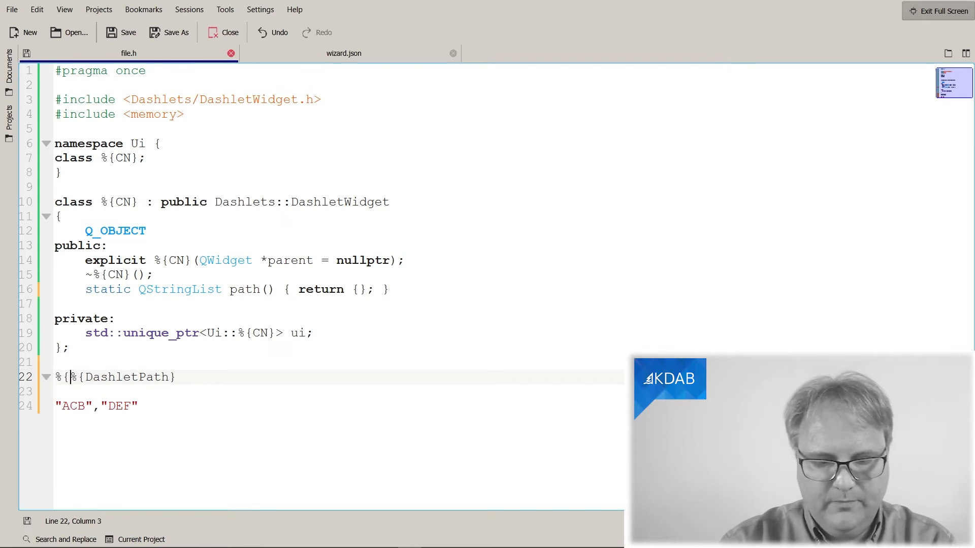
# Write the expression %{JS: "%{DashletPath}".split("/").join(\\\",\\\")} on line 22
pyautogui.write('JS:')
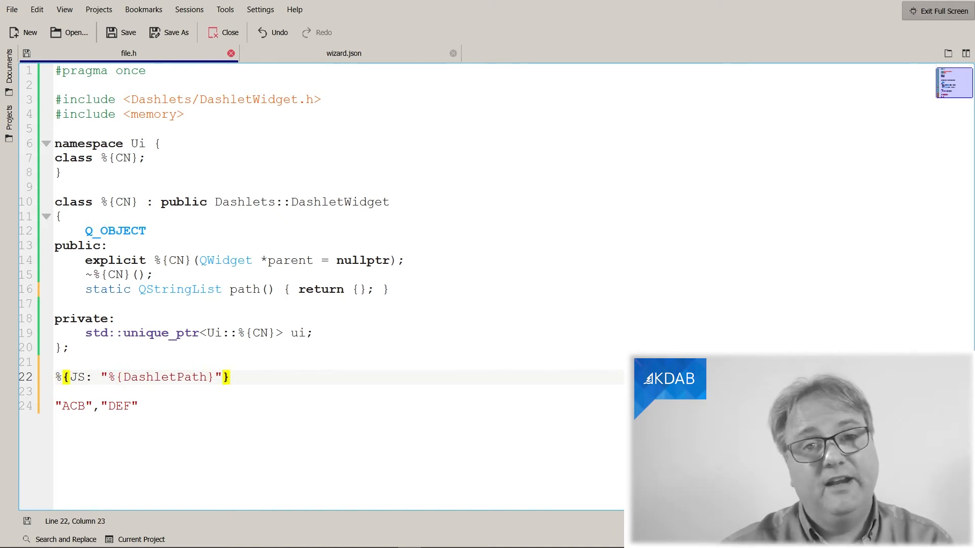
pyautogui.write('.sp')
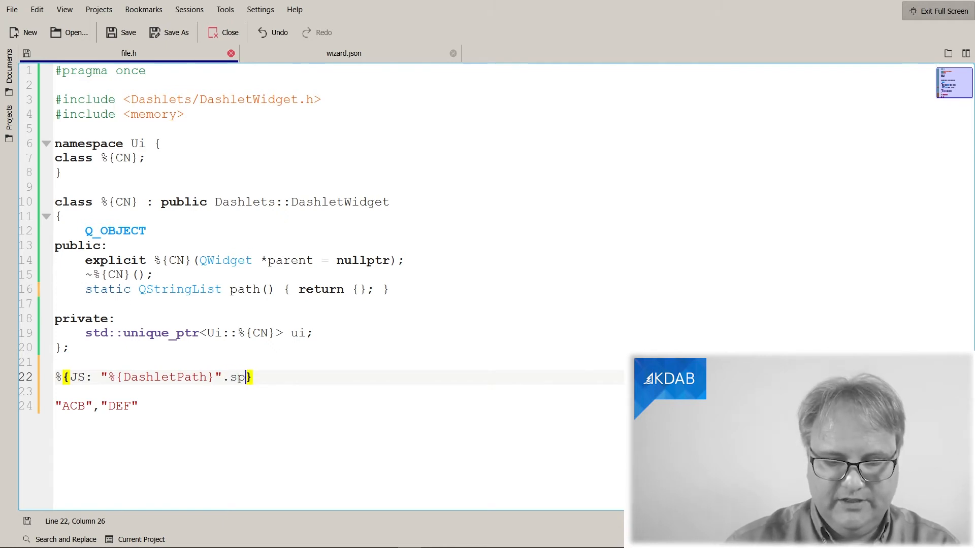
pyautogui.write('lit("')
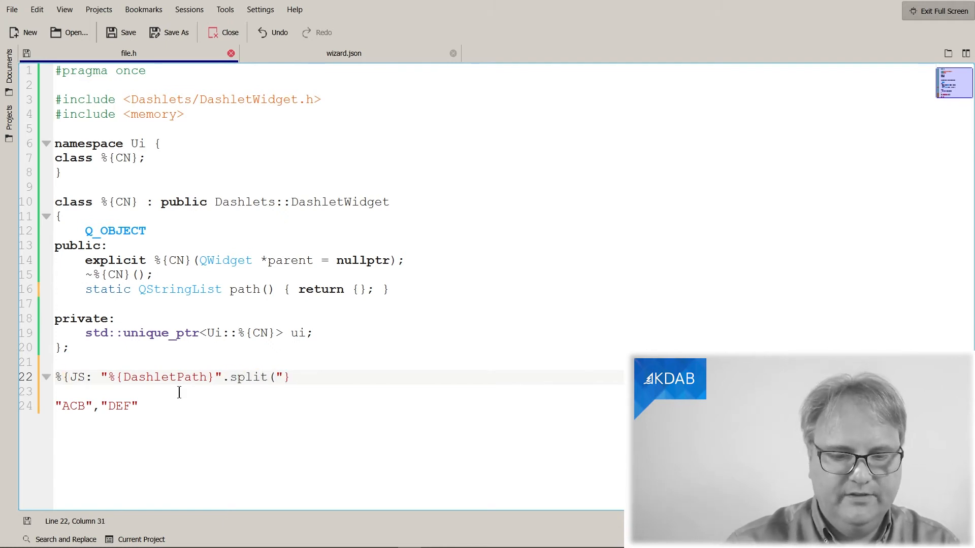
pyautogui.write('/"')
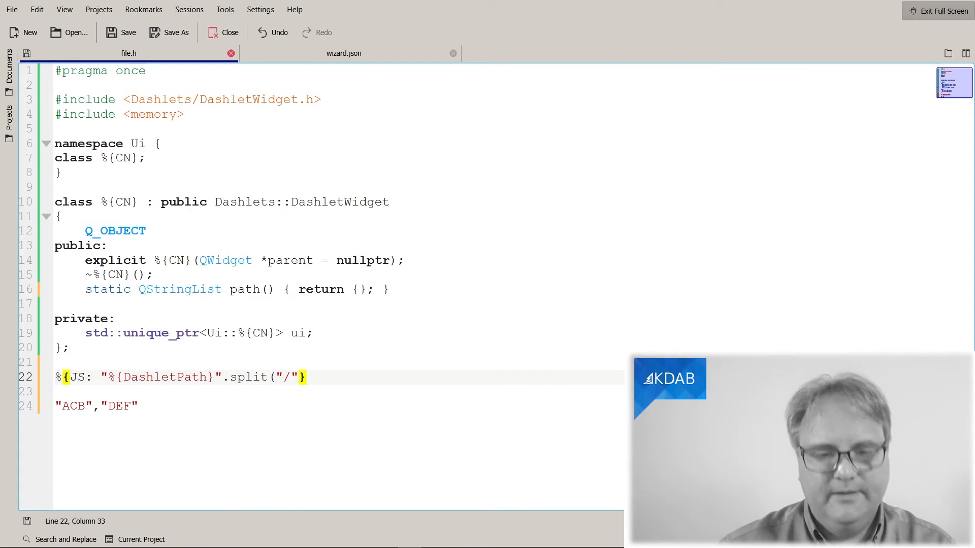
pyautogui.write('.')
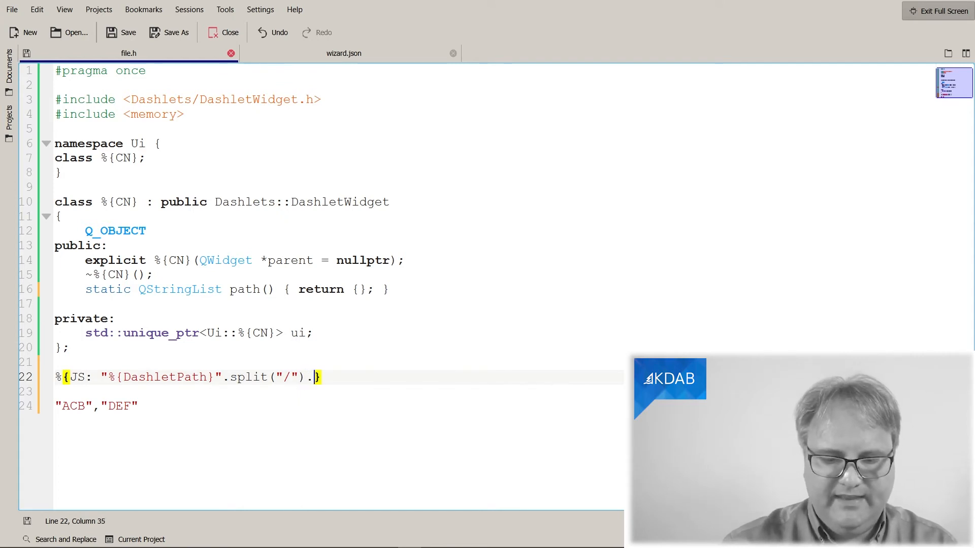
pyautogui.write('join()')
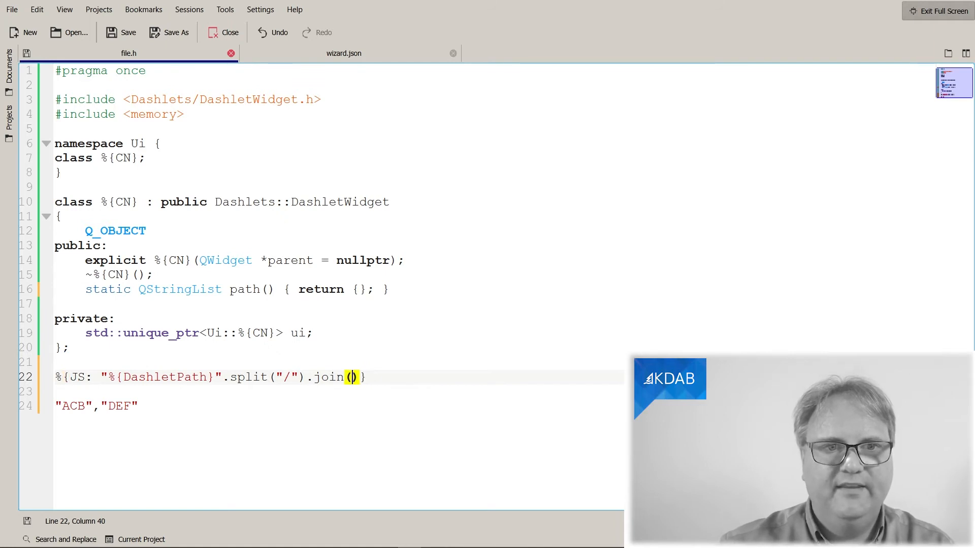
pyautogui.write('",')
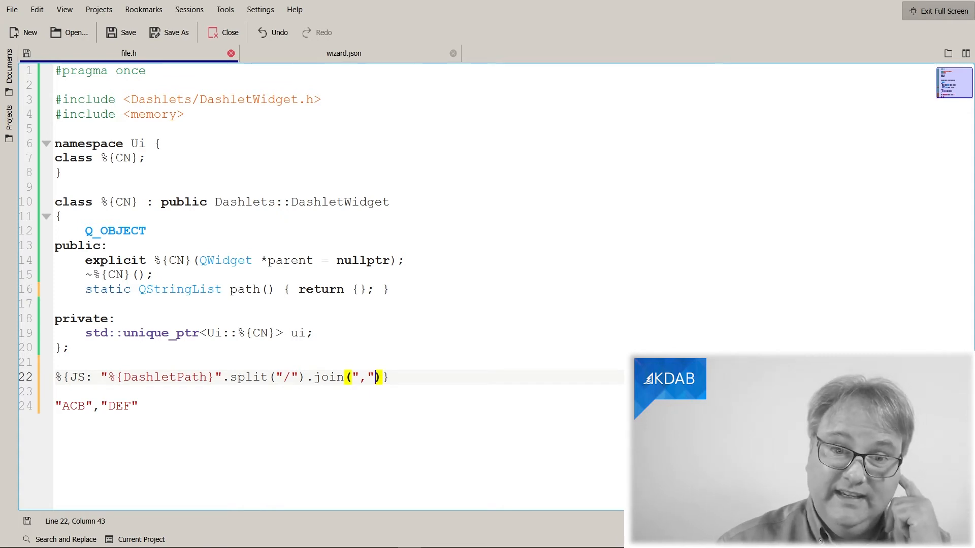
pyautogui.press('Backspace')
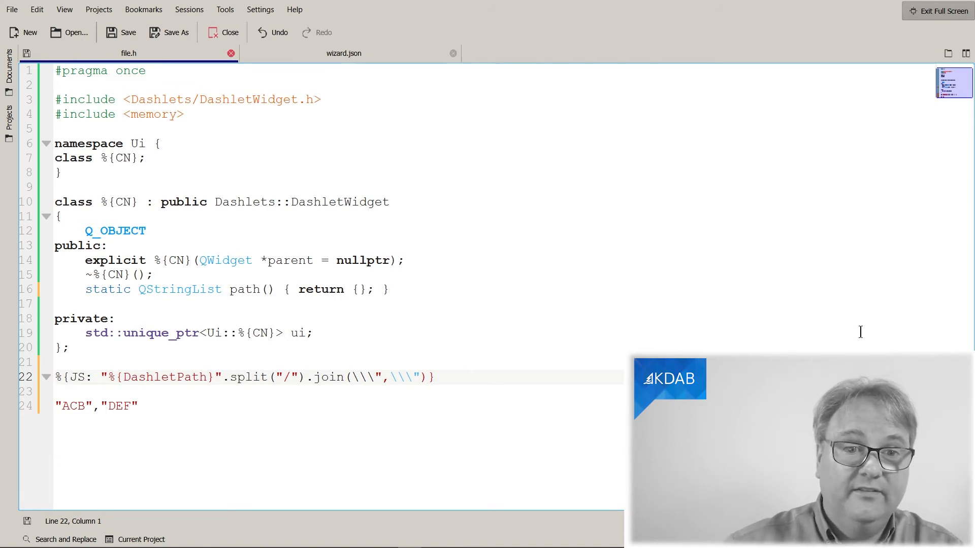
pyautogui.click(71, 406)
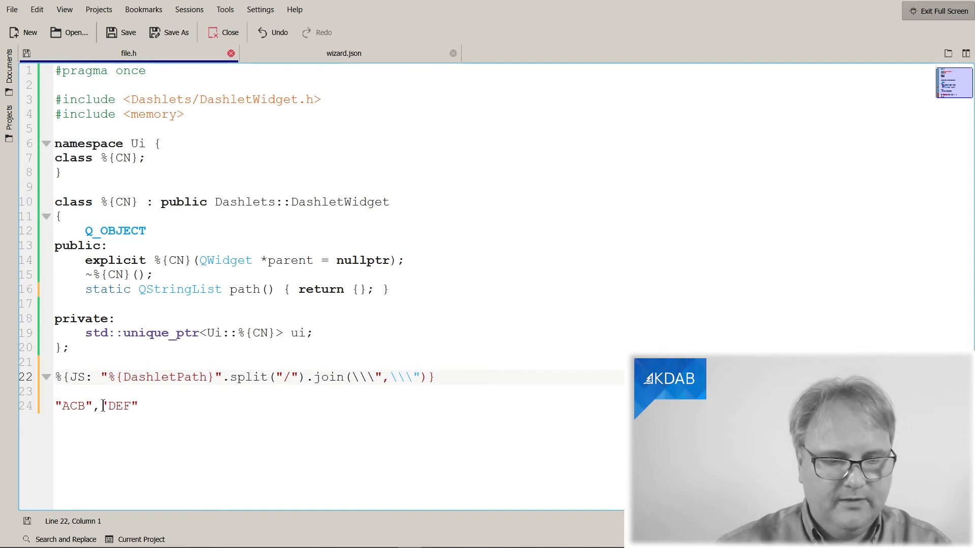
pyautogui.write('"')
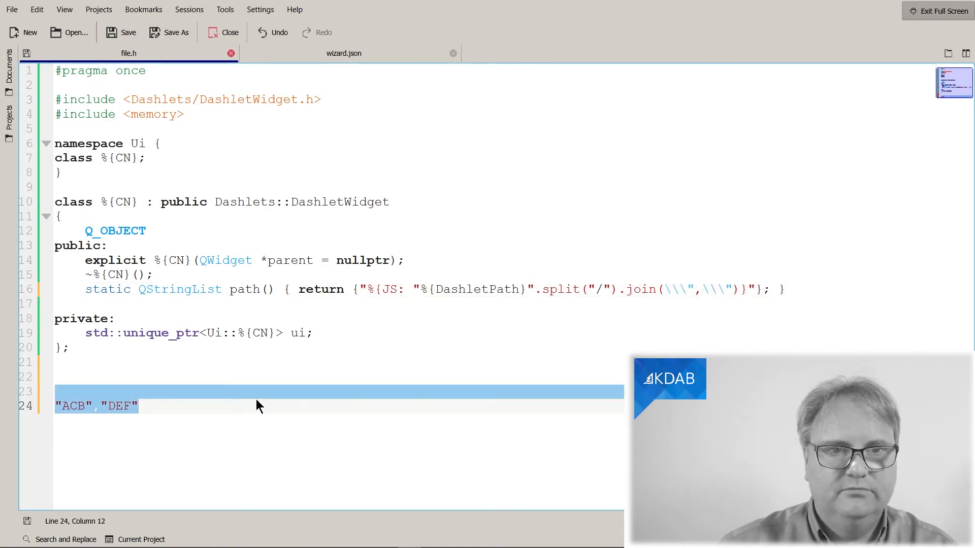
# Delete the leftover sample "ACB","DEF" test lines below the class
pyautogui.press('Delete')
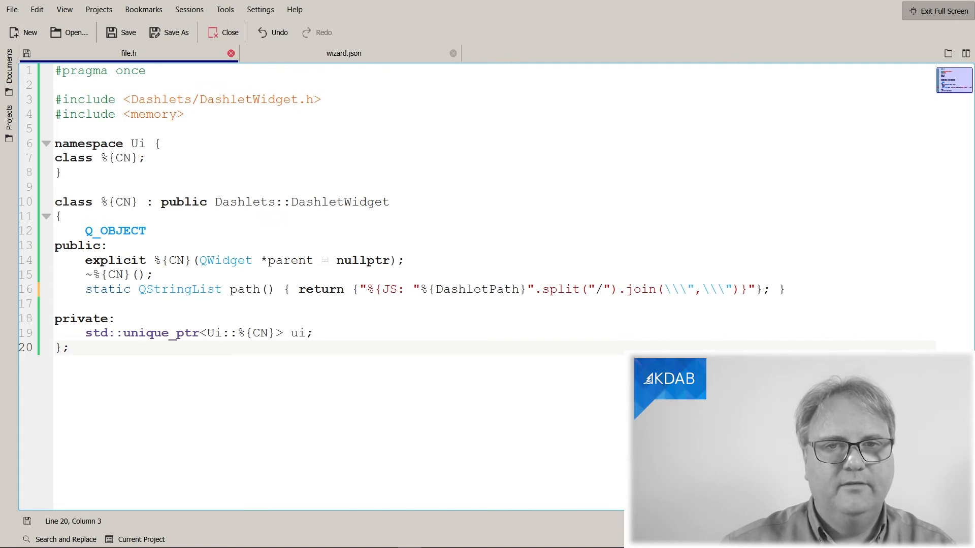
pyautogui.moveTo(255, 400)
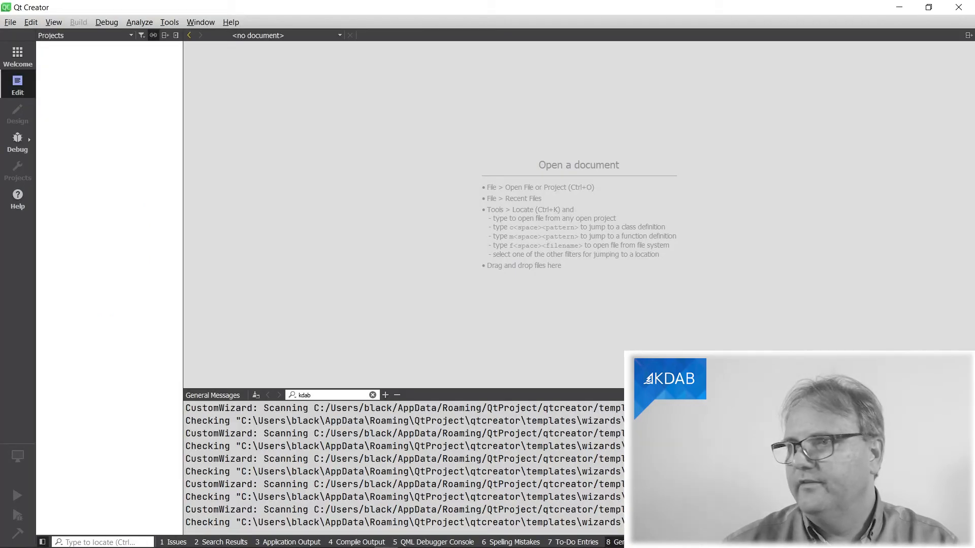
pyautogui.moveTo(554, 286)
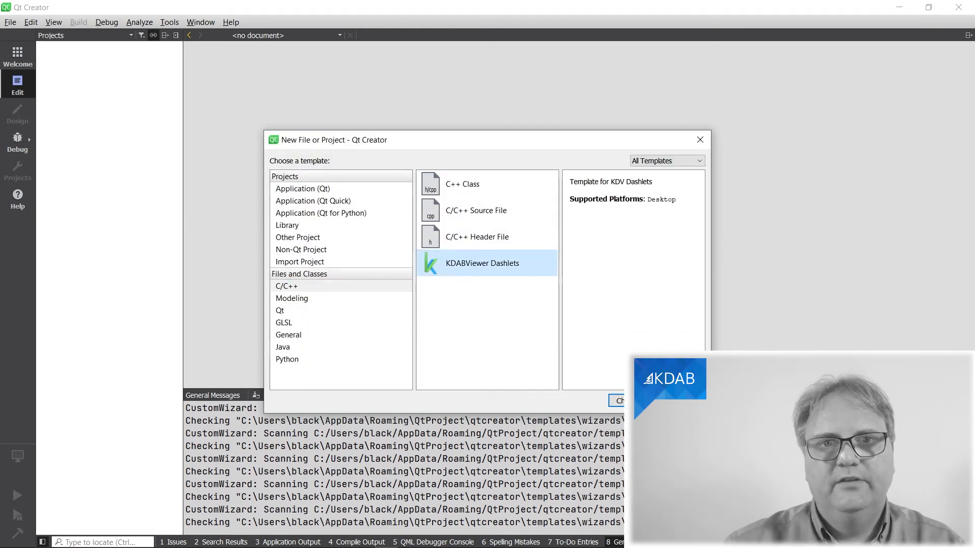
# Choose KDABViewer Dashlets and enter class ABC with Dashlet Path HR/New Employee
pyautogui.click(617, 400)
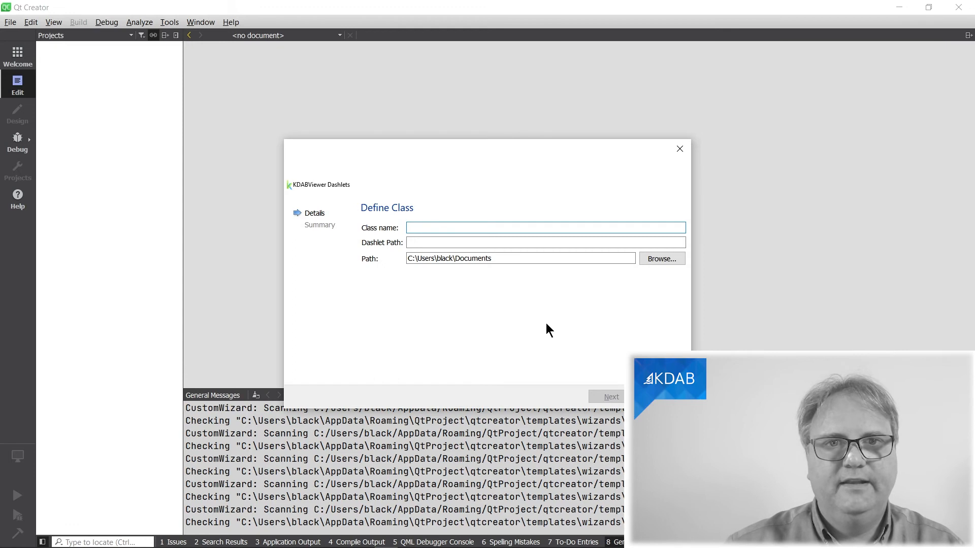
pyautogui.write('ABC')
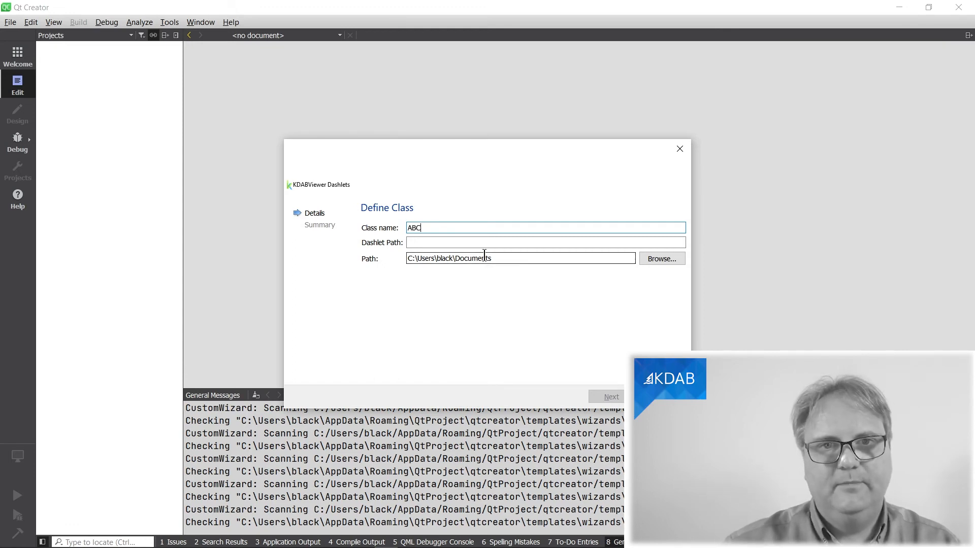
pyautogui.click(545, 242)
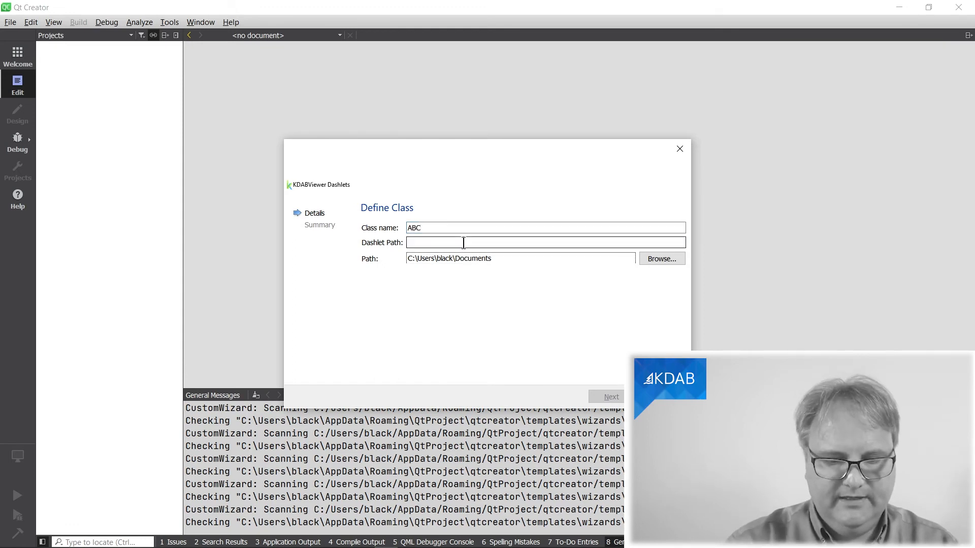
pyautogui.write('HR')
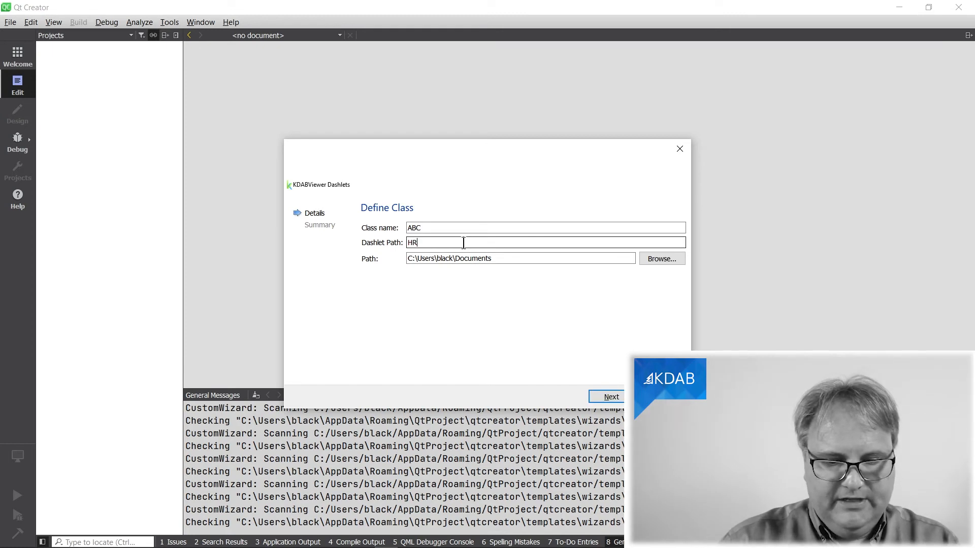
pyautogui.write('/New Employee')
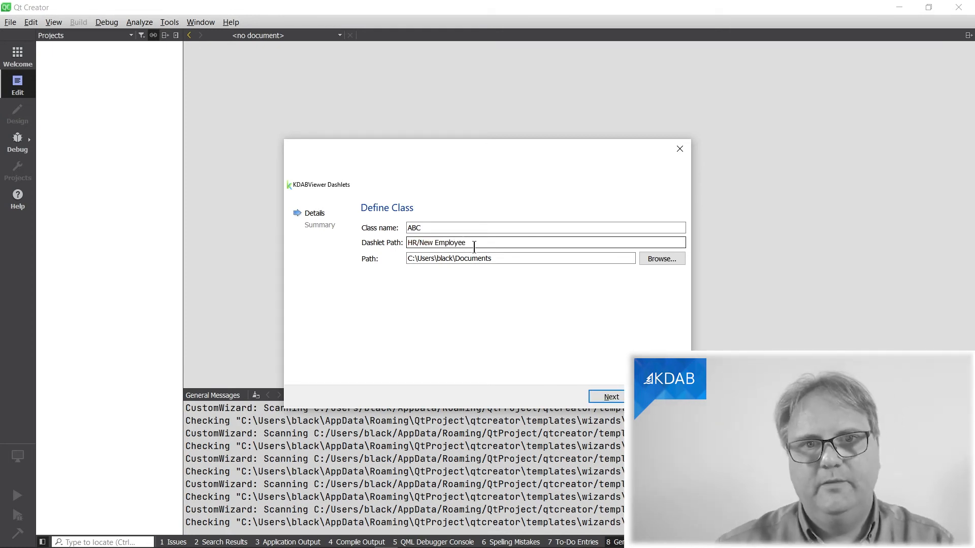
# Finish the wizard and confirm overwriting the existing ABC files
pyautogui.click(606, 396)
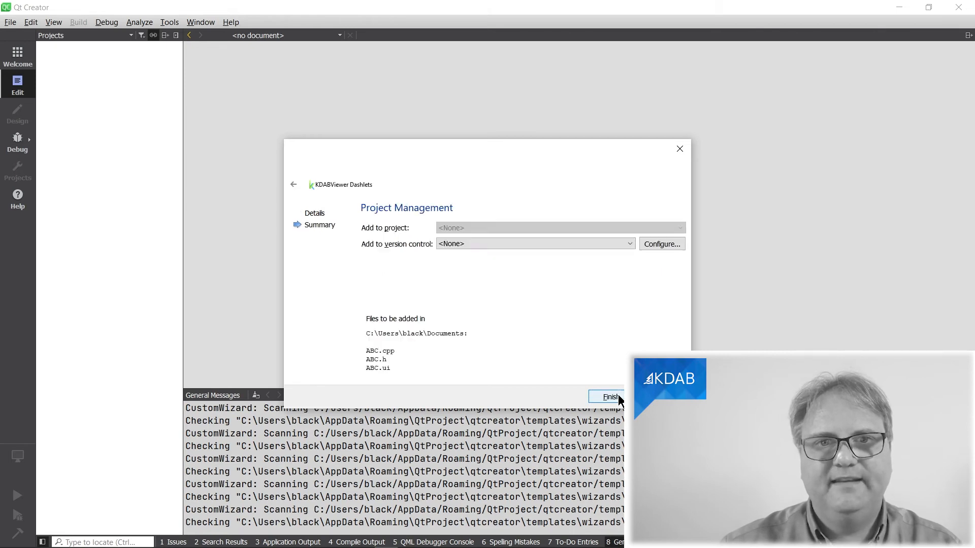
pyautogui.click(605, 397)
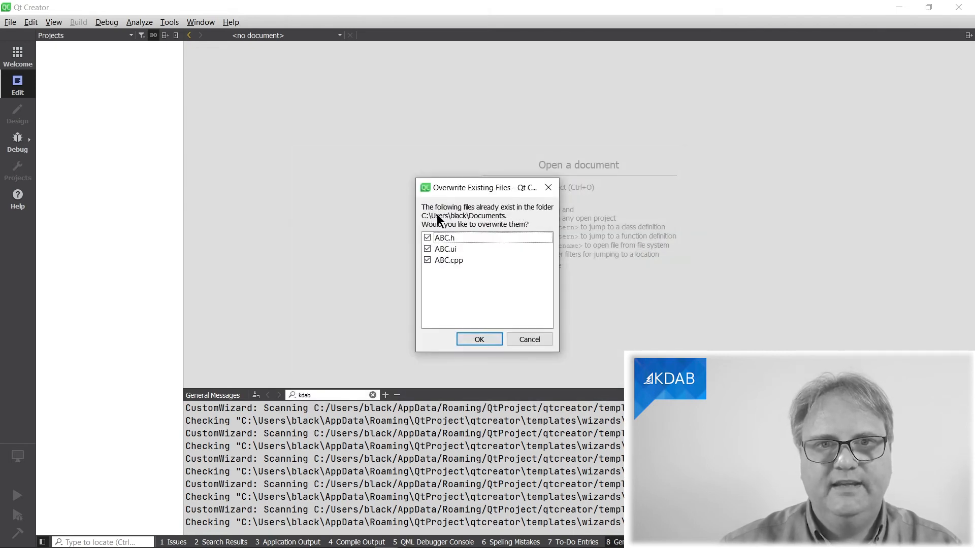
pyautogui.click(478, 340)
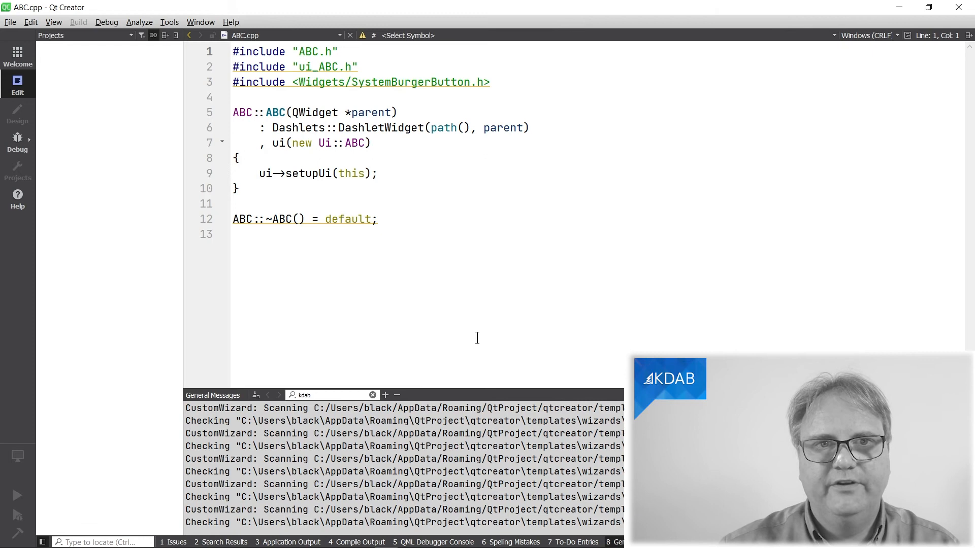
pyautogui.moveTo(506, 300)
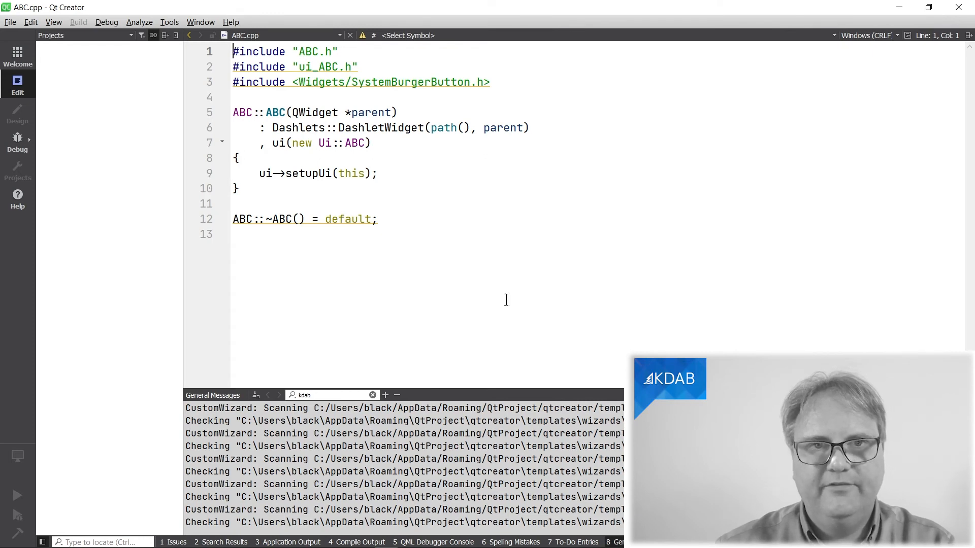
pyautogui.moveTo(508, 272)
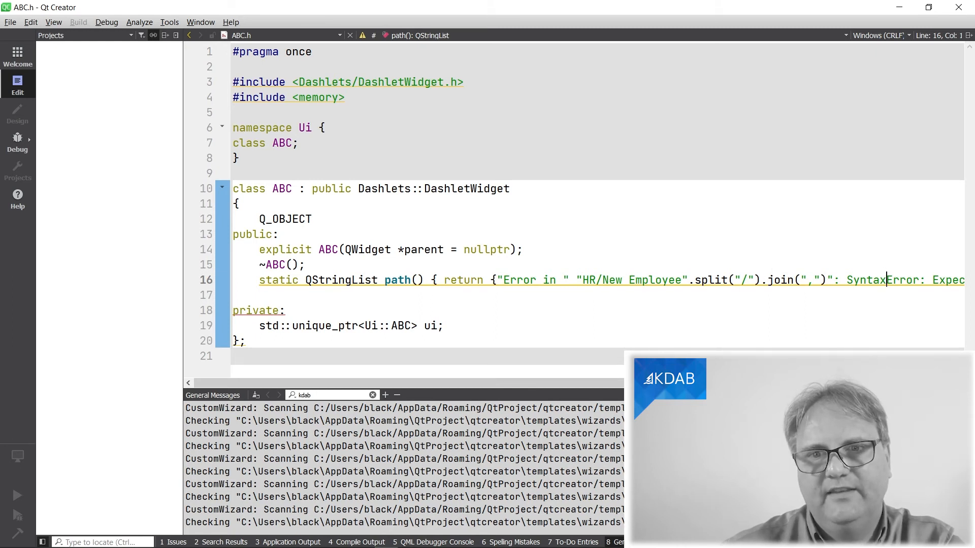
# Scroll ABC.h line 16 to read path()'s JavaScript SyntaxError, then relaunch the dashlet wizard
pyautogui.hscroll(3)
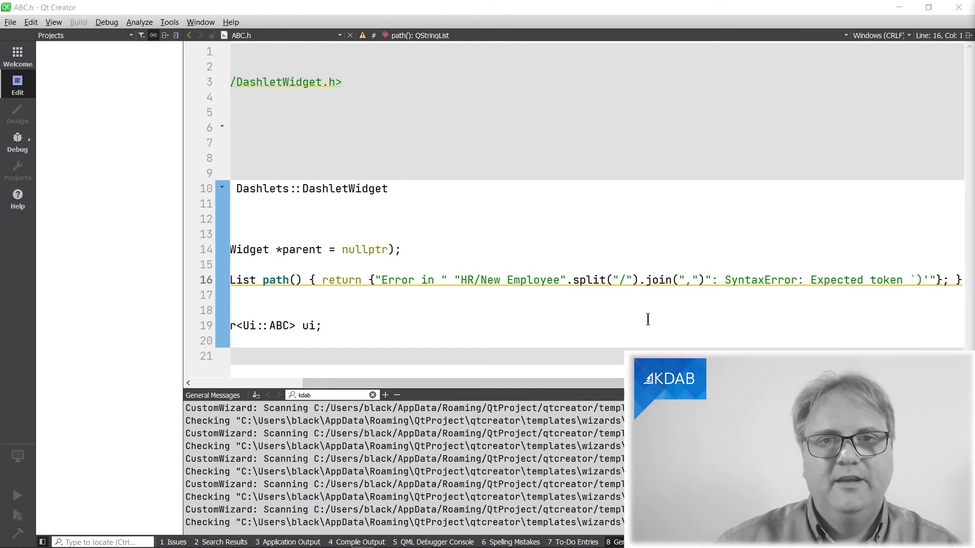
pyautogui.click(350, 35)
pyautogui.write('ABC')
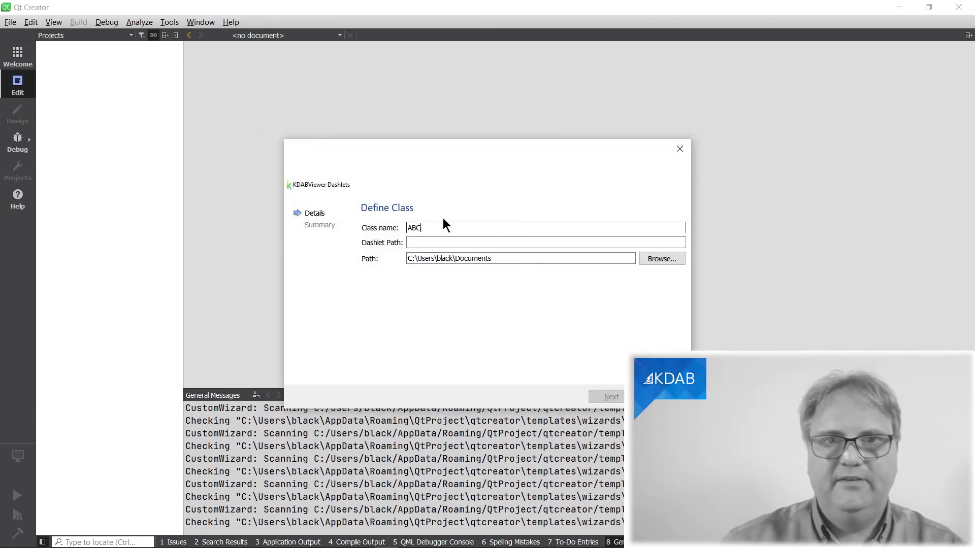
# Regenerate the ABC dashlet files with the Dashlet Path "HR/Hire a New…"
pyautogui.write('HR/H')
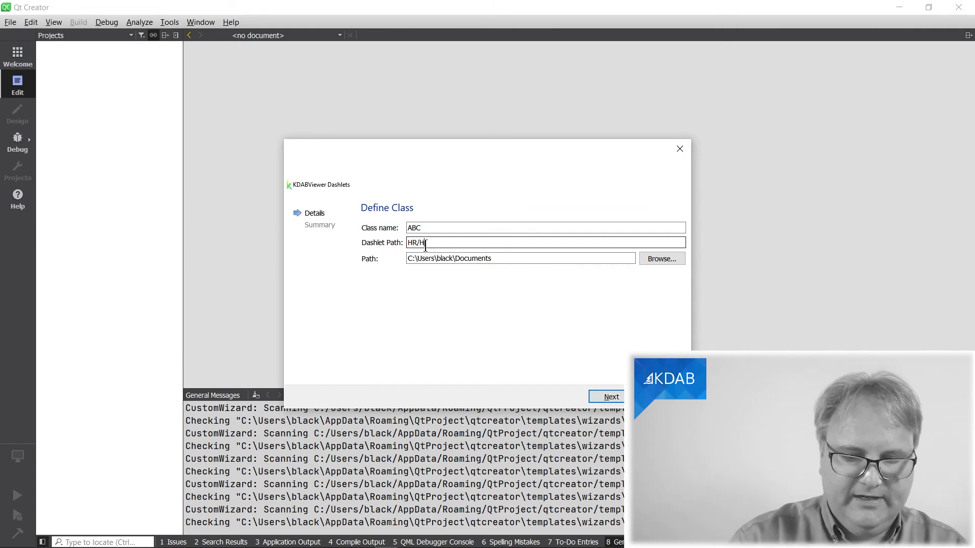
pyautogui.write('e a New')
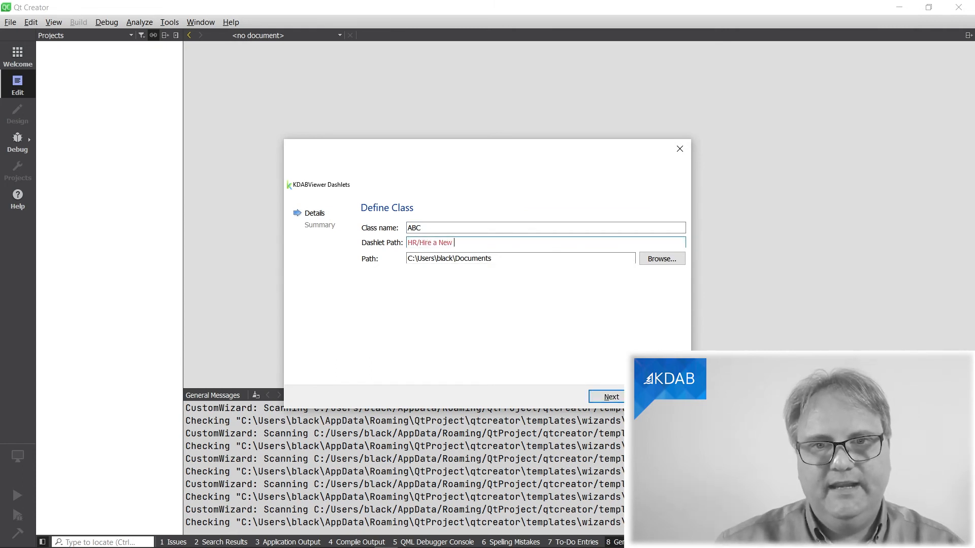
pyautogui.click(607, 396)
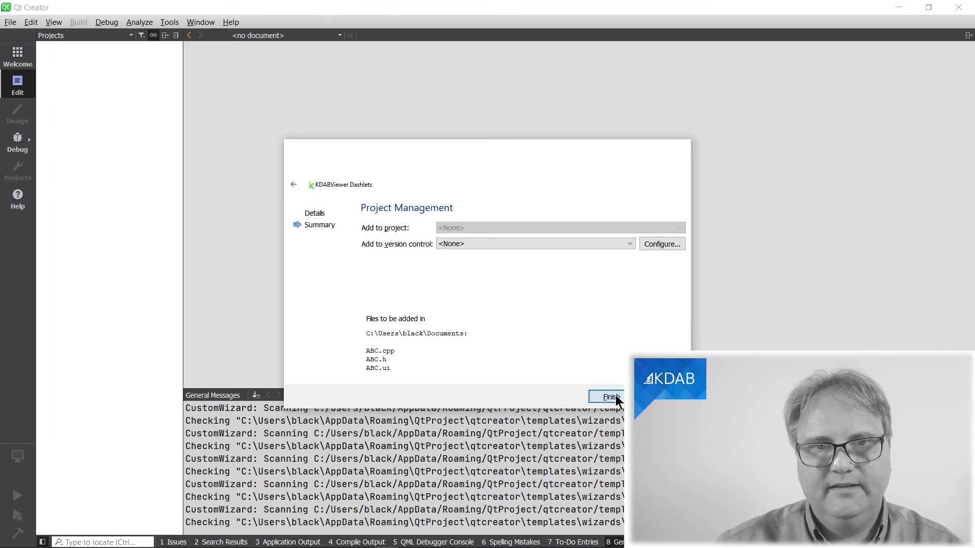
pyautogui.click(606, 397)
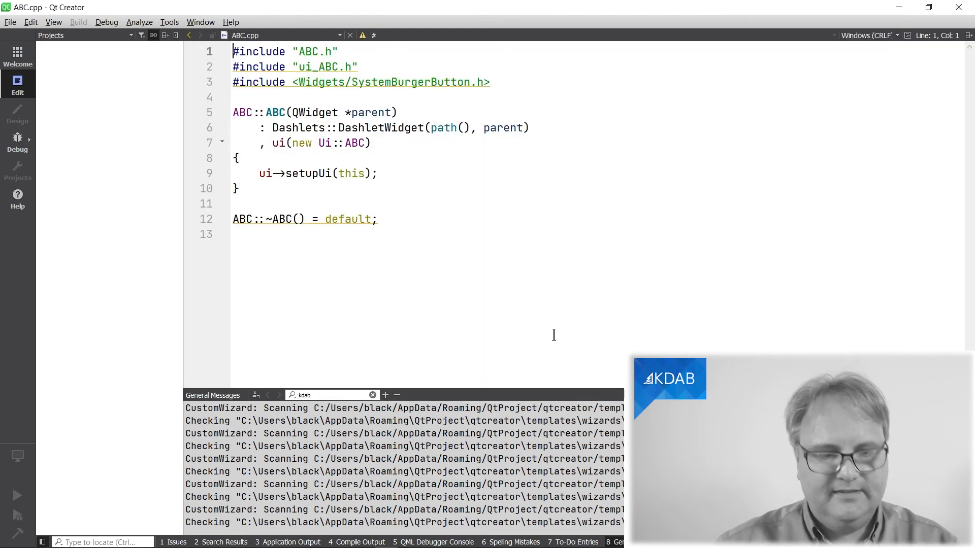